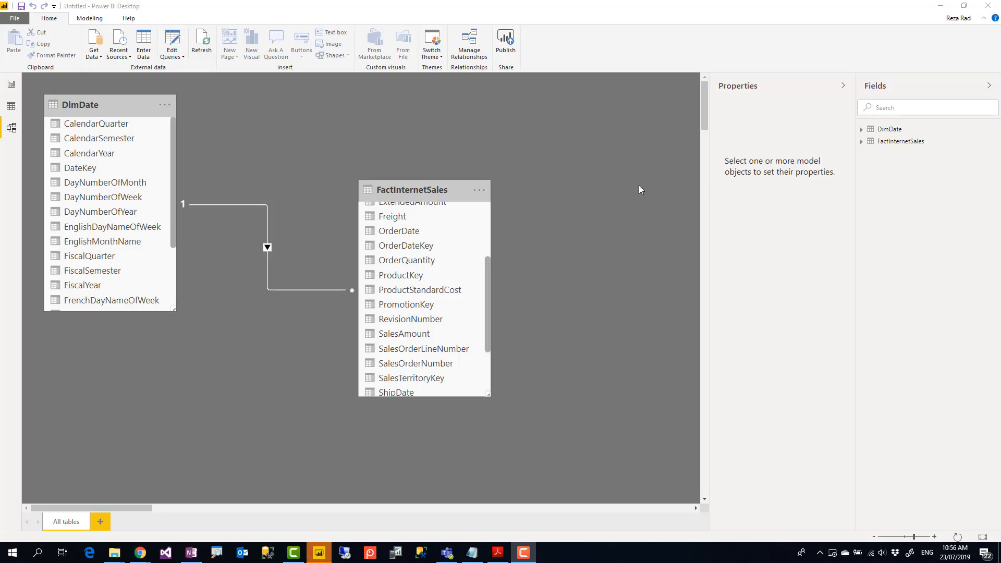
pyautogui.moveTo(270, 129)
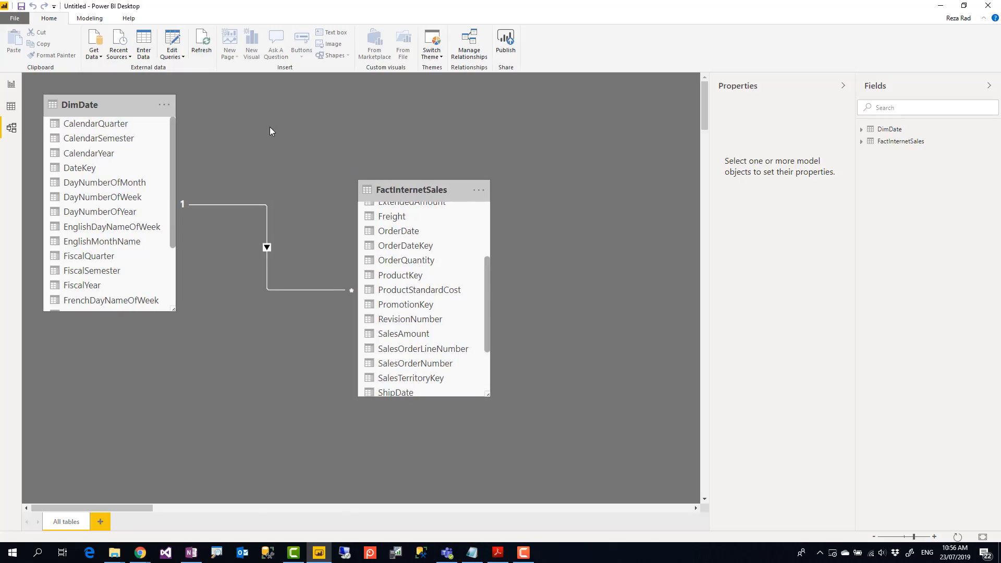
pyautogui.moveTo(190, 138)
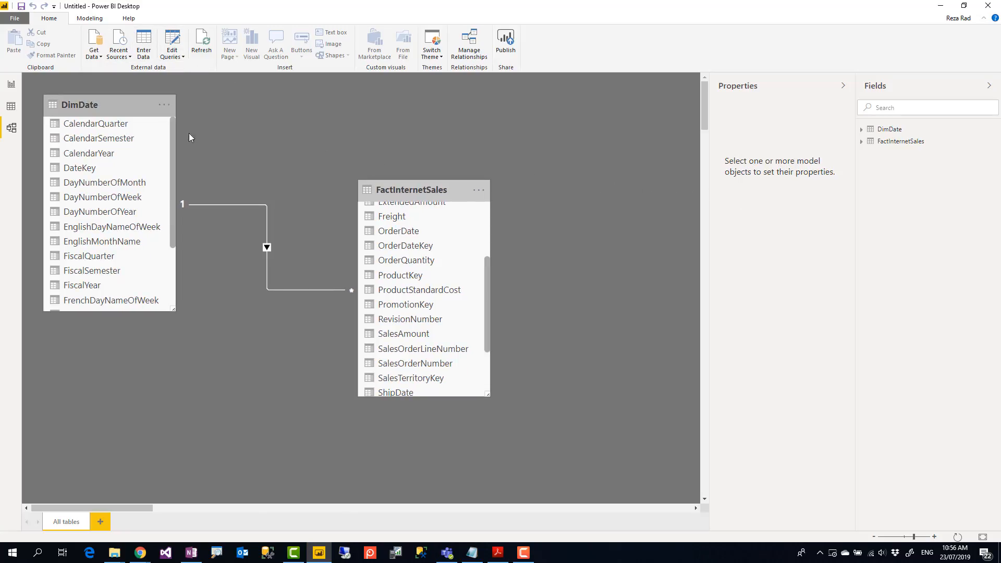
pyautogui.moveTo(292, 108)
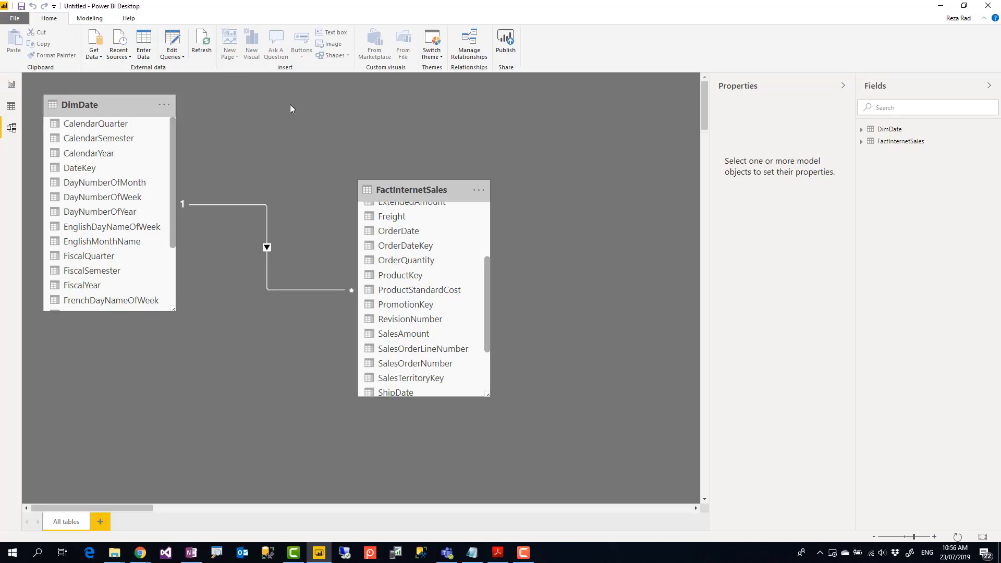
pyautogui.moveTo(296, 114)
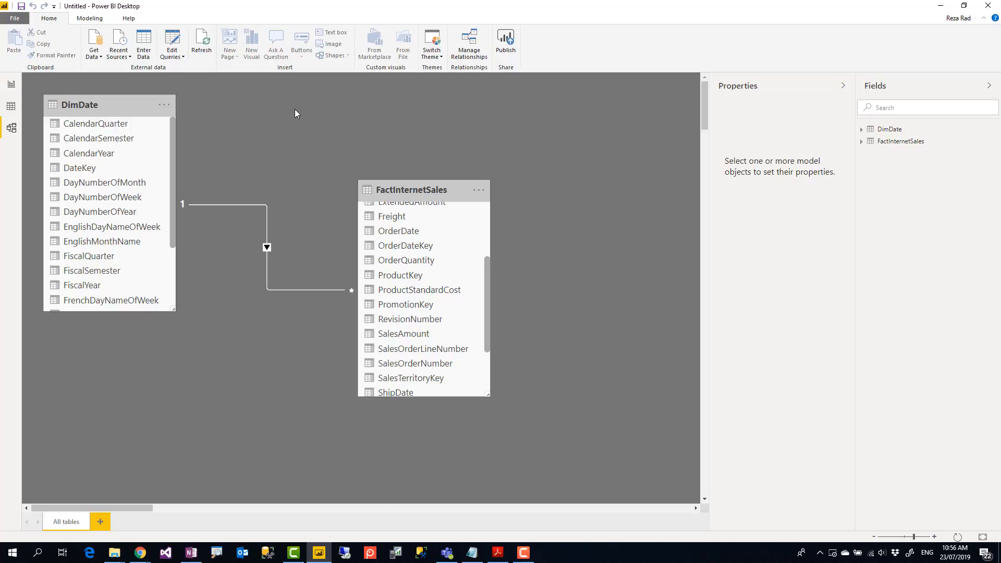
pyautogui.moveTo(299, 118)
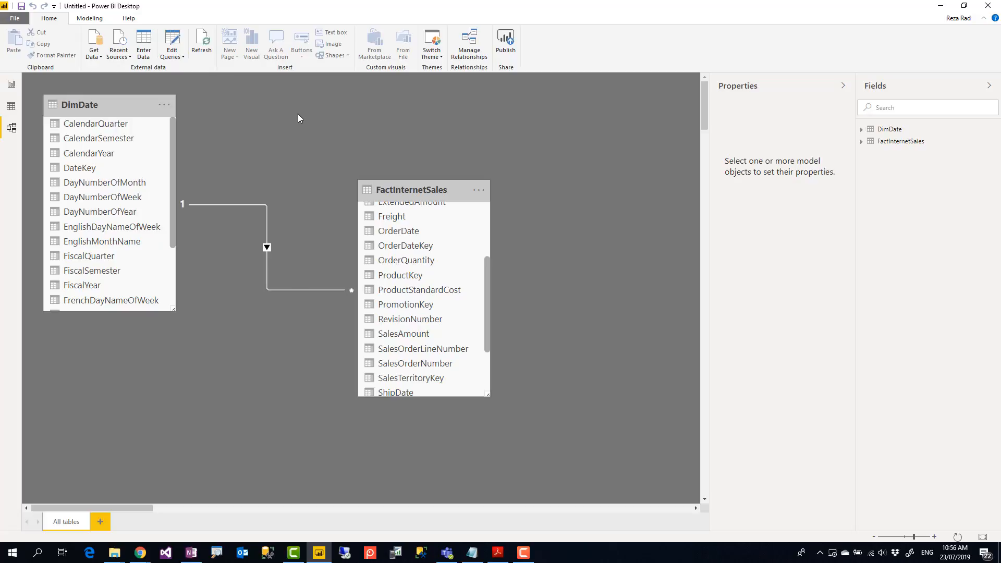
pyautogui.moveTo(396, 176)
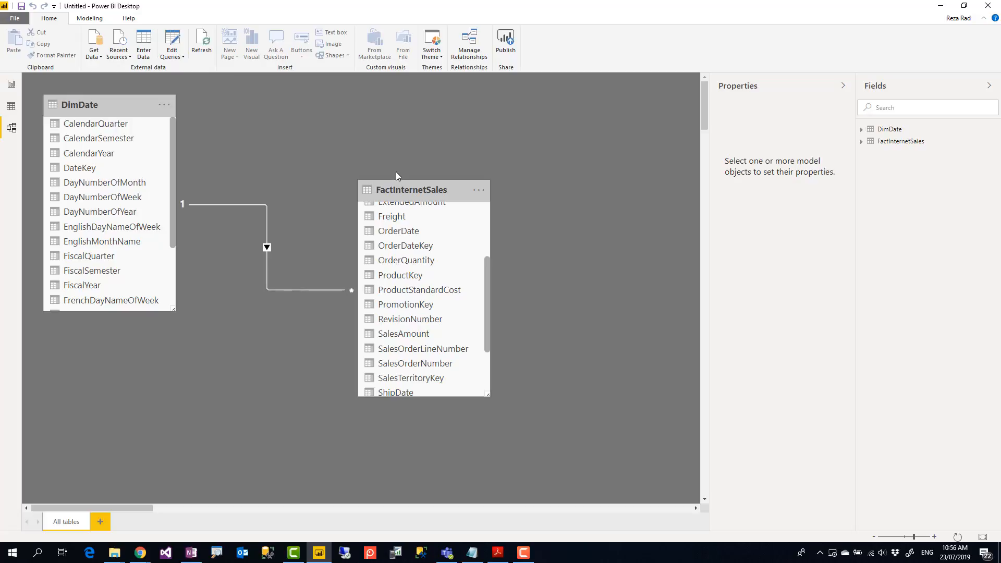
pyautogui.moveTo(415, 194)
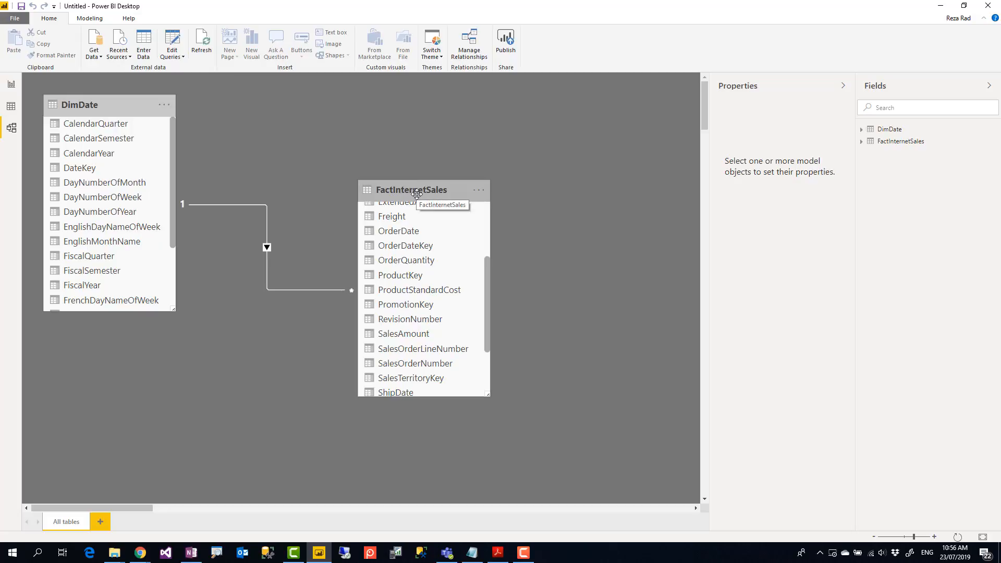
pyautogui.moveTo(149, 106)
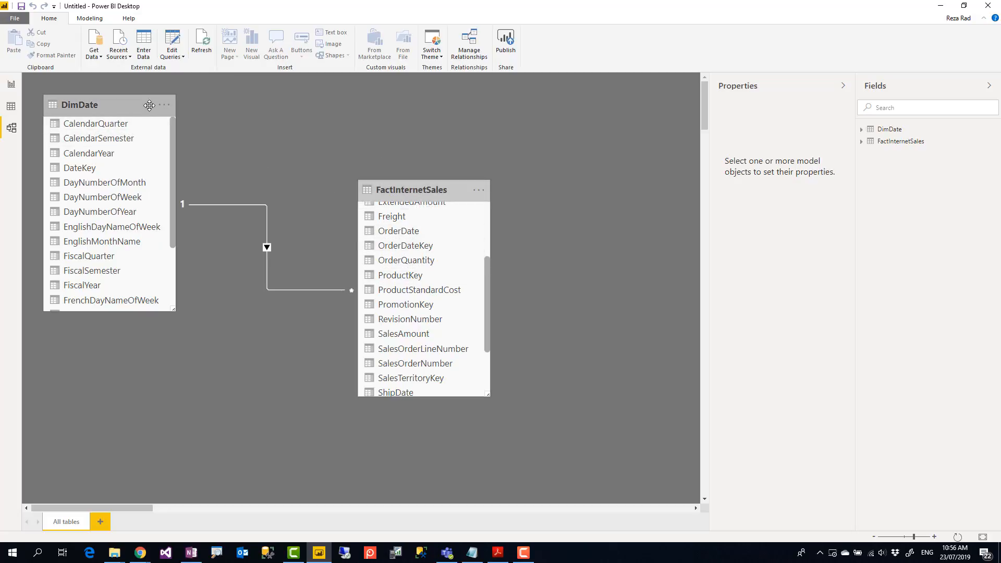
# - Inspect DimDate's DateKey-to-OrderDateKey relationship and switch to the blank report page
pyautogui.click(79, 105)
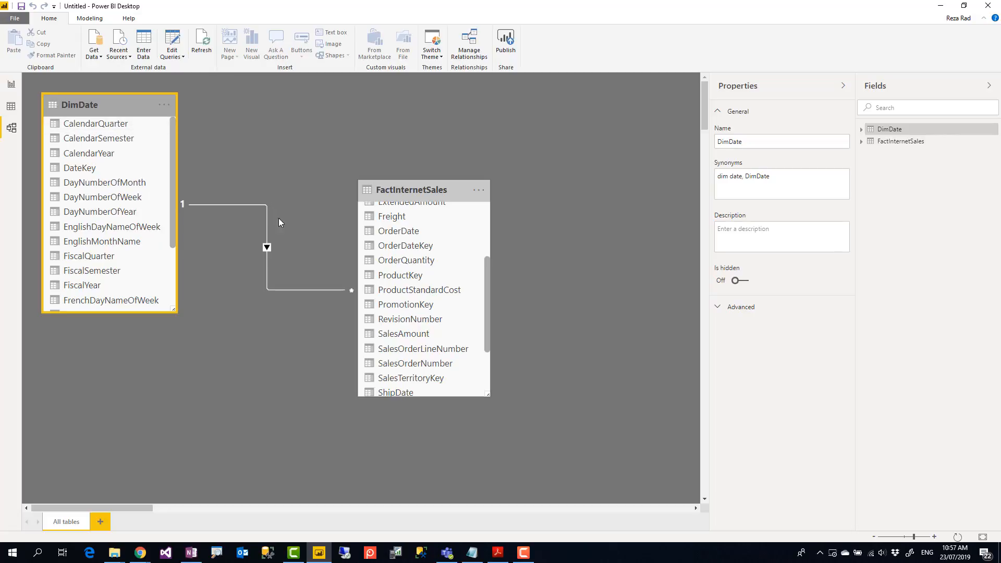
pyautogui.click(266, 246)
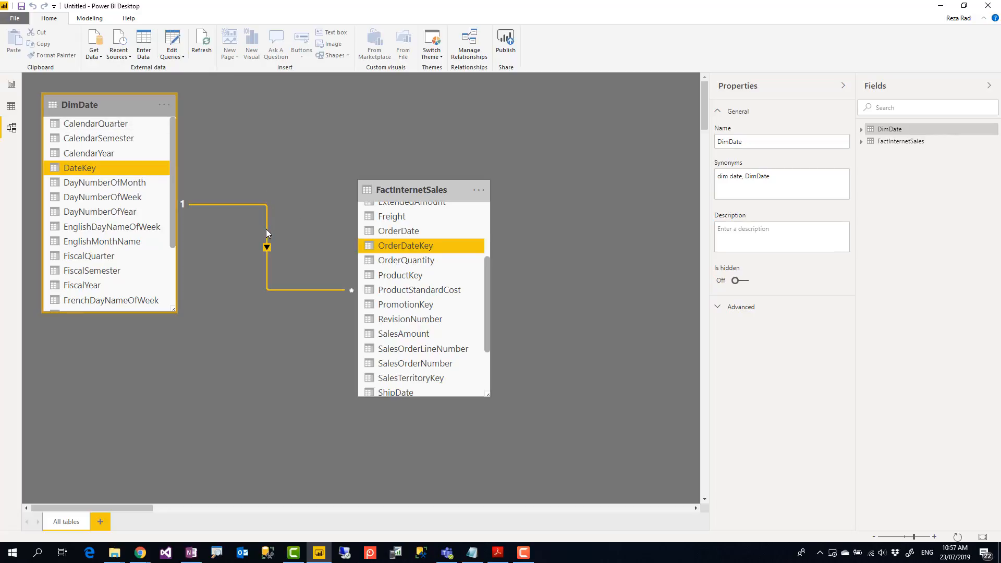
pyautogui.click(252, 142)
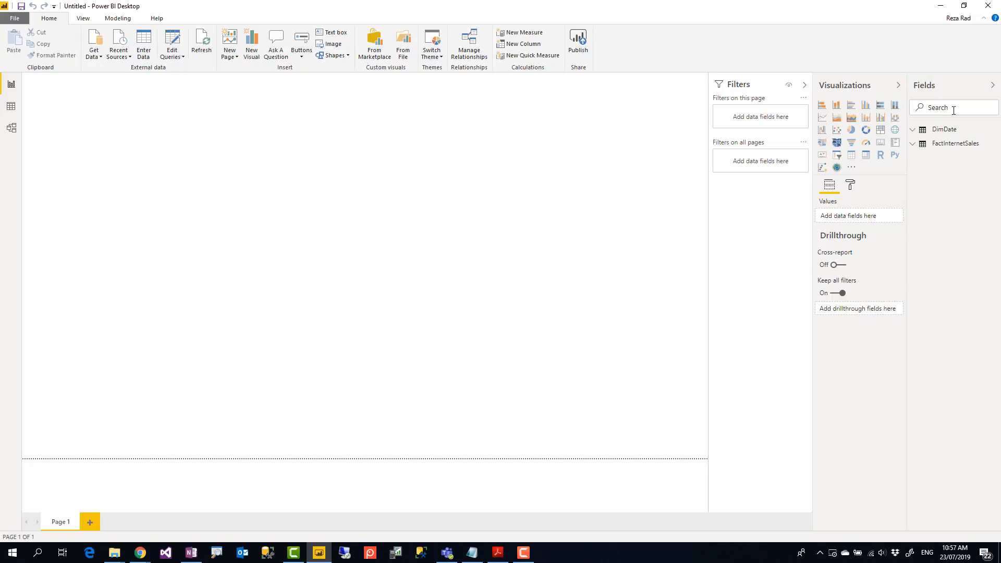
# - Add SalesAmount and CalendarYear fields to a column chart showing 2005-2008
pyautogui.write('salesam')
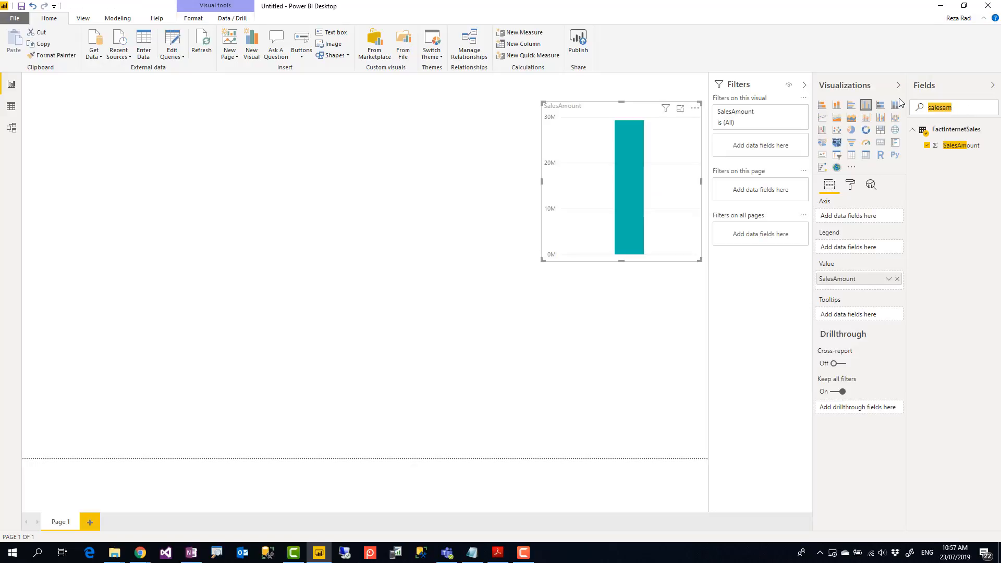
pyautogui.write('calendaryear')
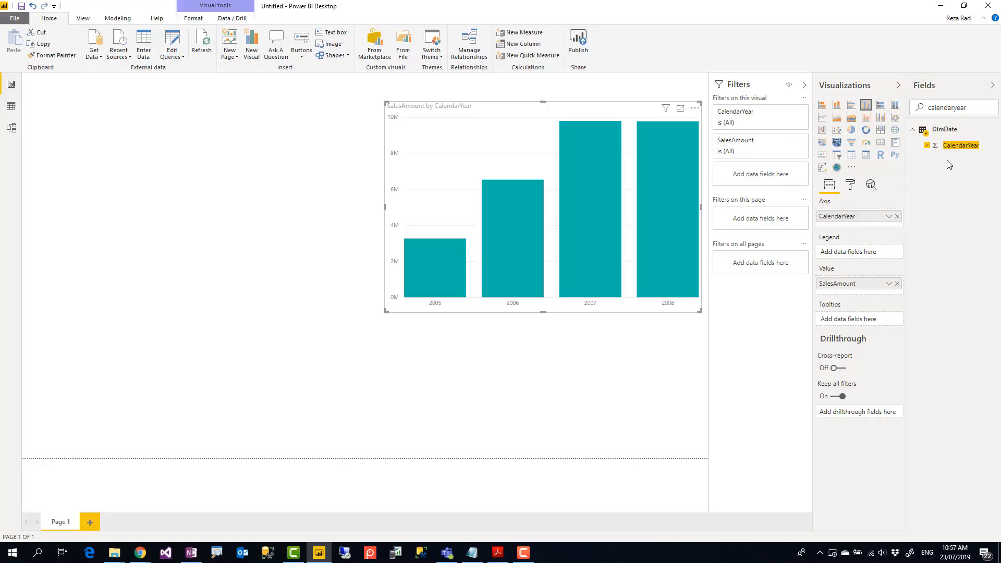
pyautogui.moveTo(11, 126)
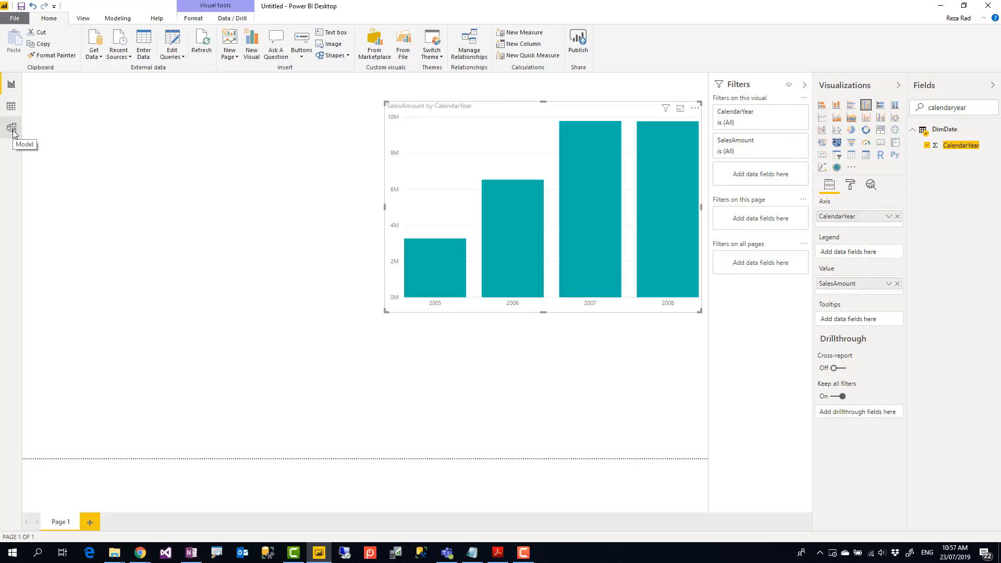
# - Return to the model diagram and scroll FactInternetSales to DueDateKey and OrderDateKey
pyautogui.click(10, 127)
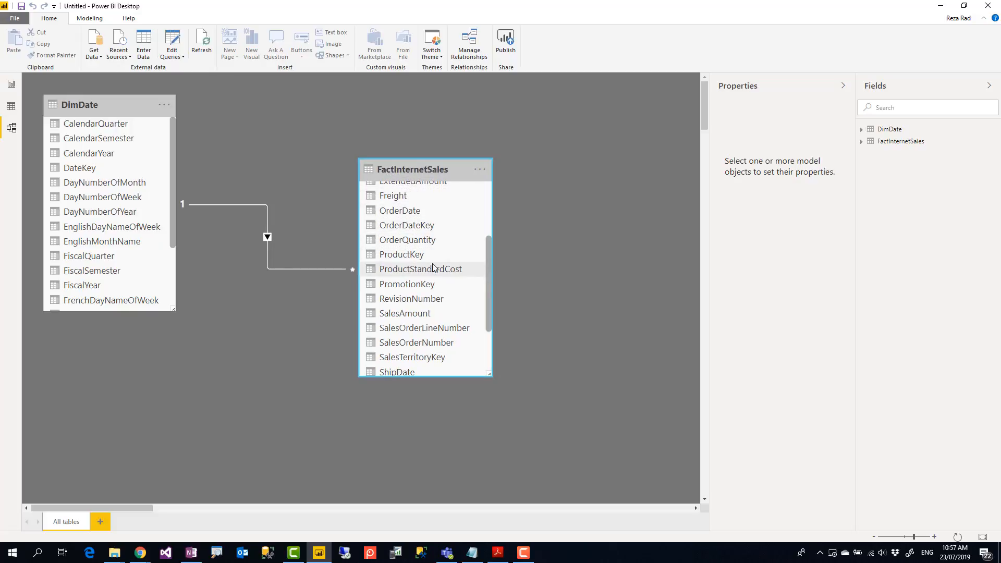
pyautogui.scroll(-3)
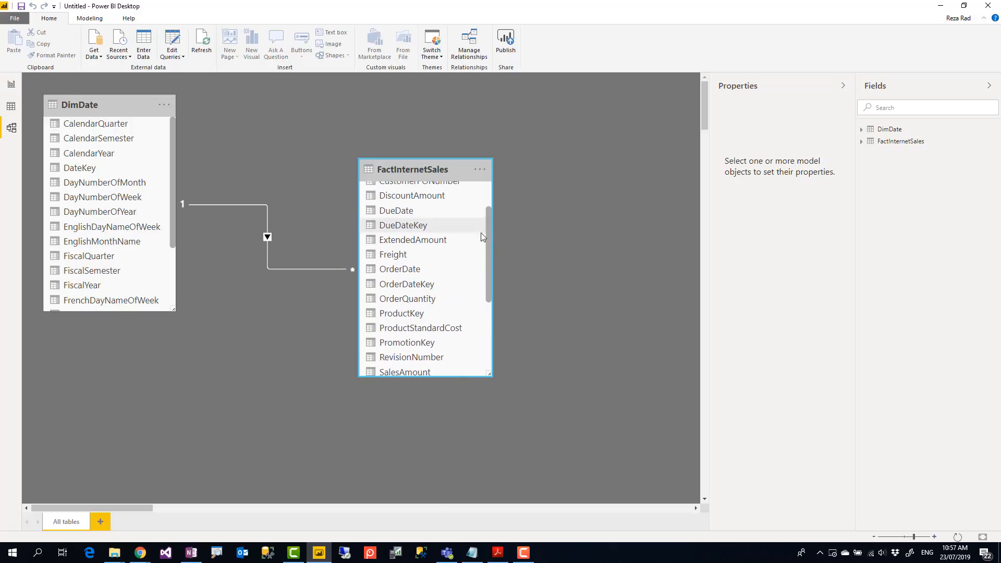
pyautogui.moveTo(218, 560)
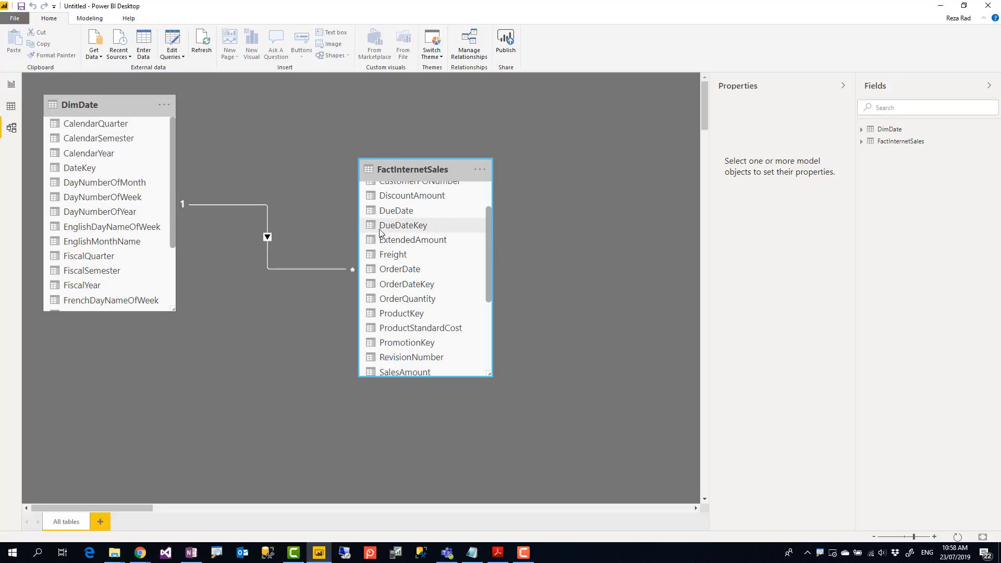
# - Create inactive DateKey relationships to DueDateKey and ShipDateKey in FactInternetSales
pyautogui.click(403, 225)
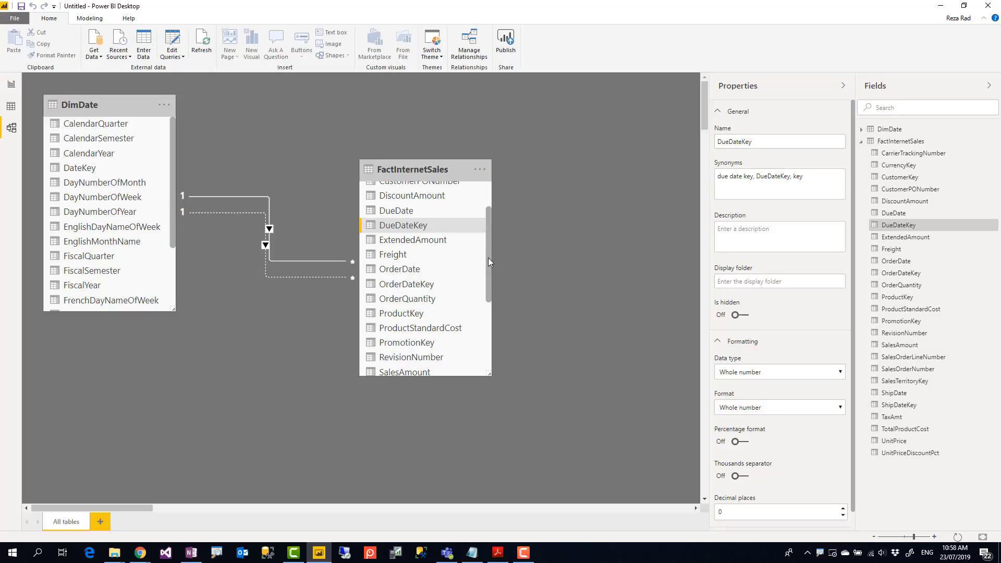
pyautogui.scroll(-3)
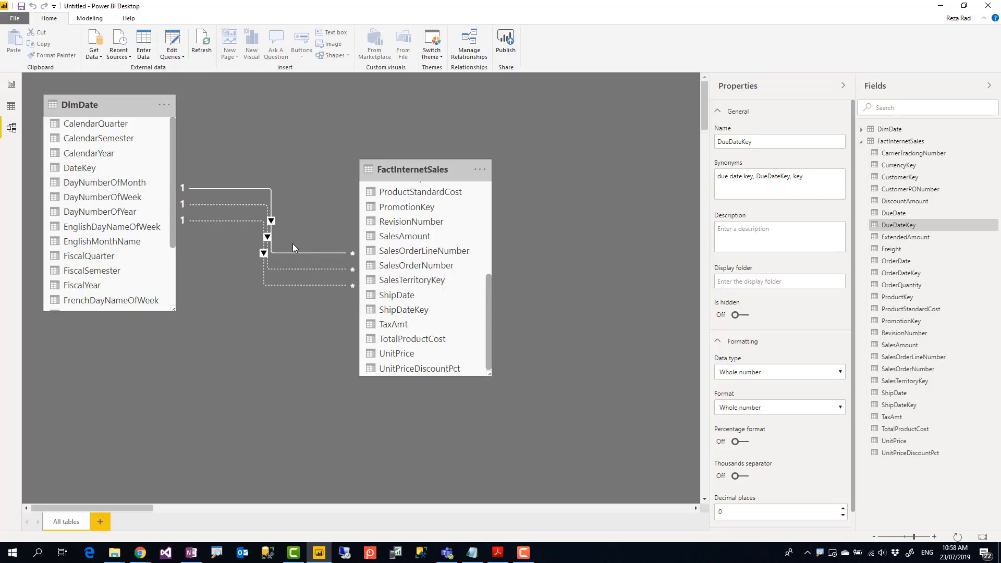
pyautogui.moveTo(415, 169); pyautogui.dragTo(440, 132)
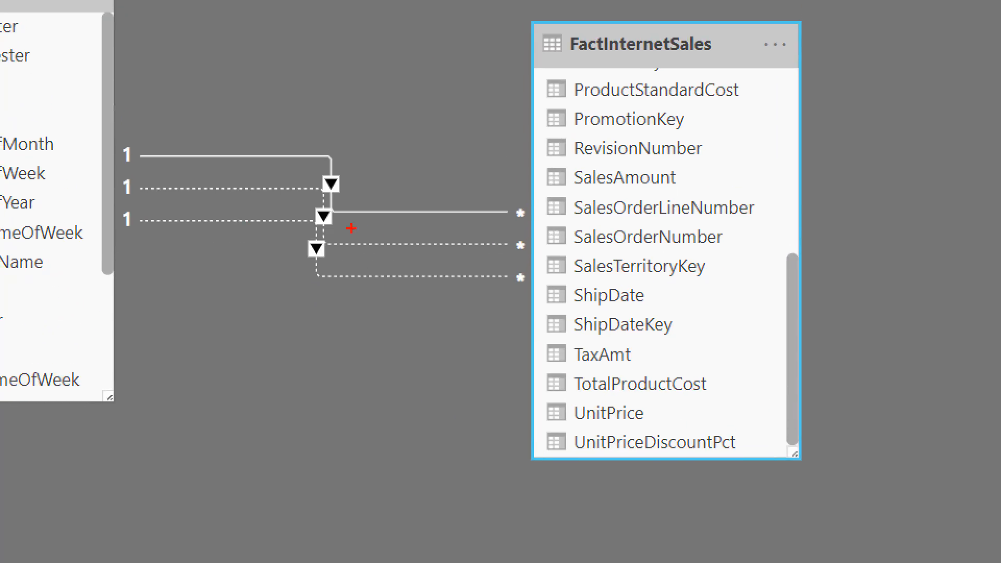
pyautogui.moveTo(301, 228)
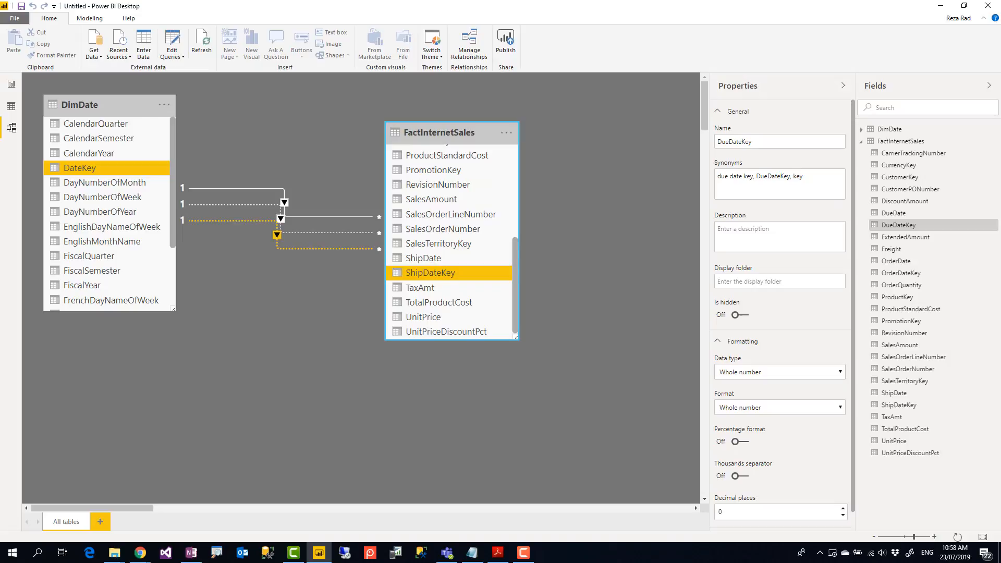
pyautogui.click(234, 186)
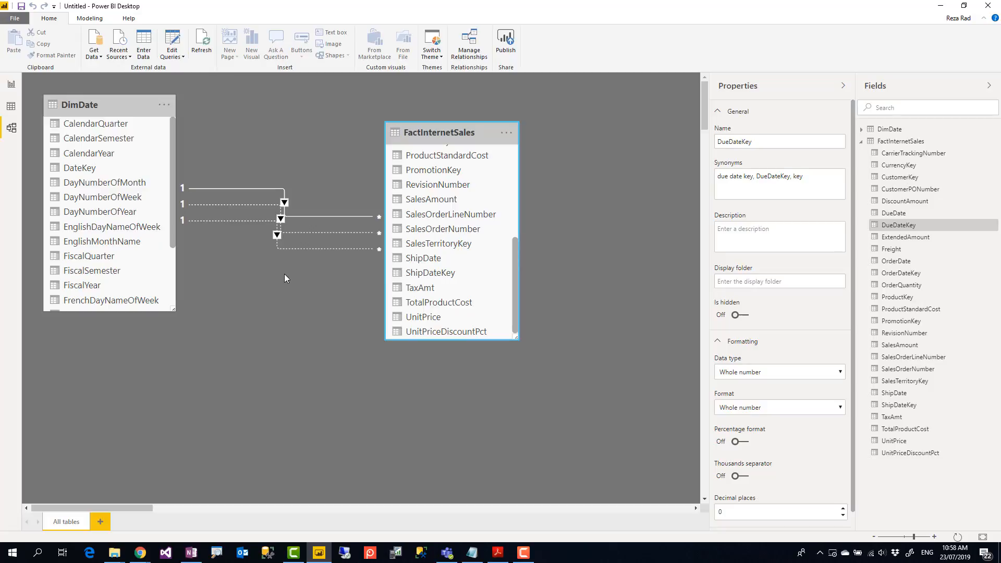
pyautogui.click(277, 234)
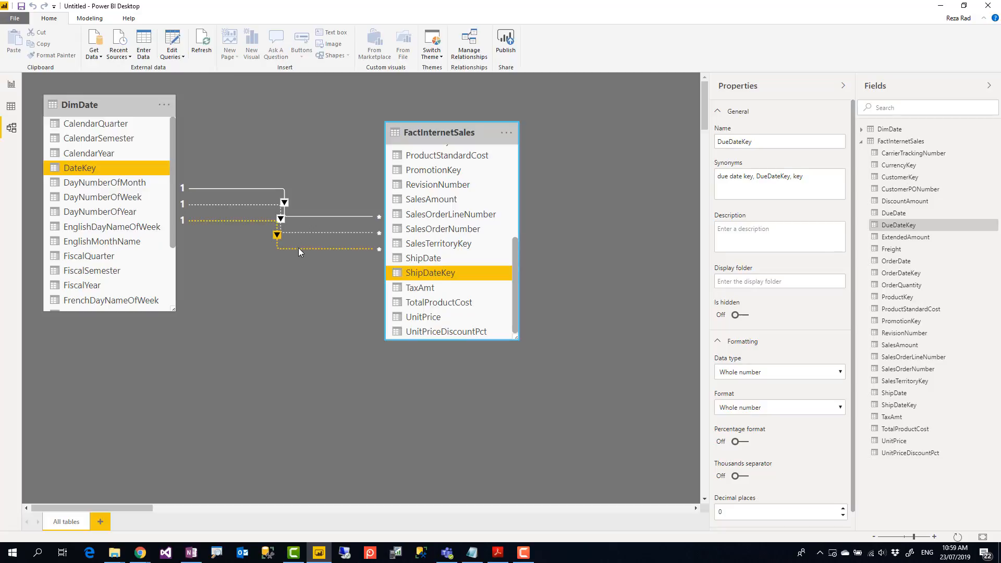
pyautogui.click(305, 256)
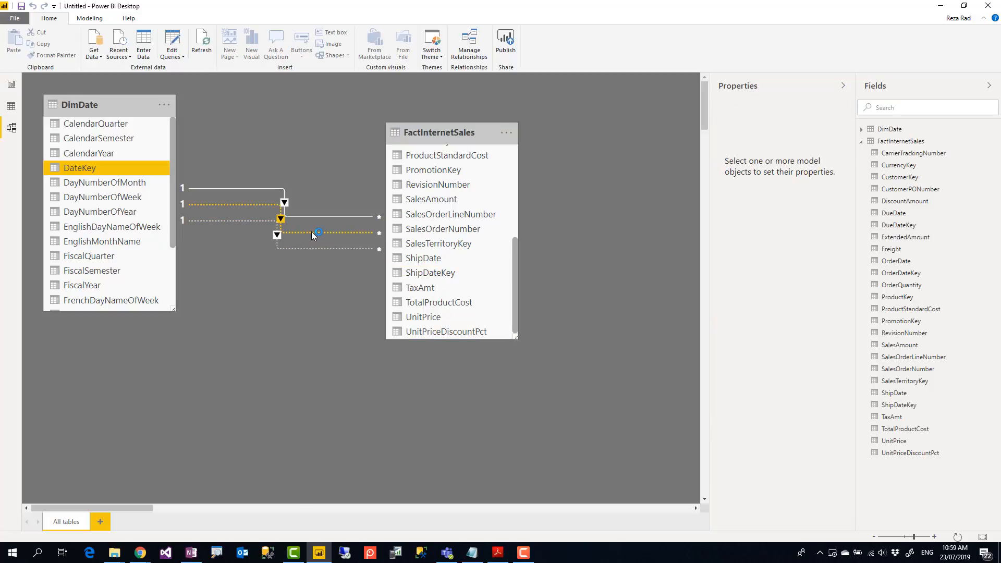
pyautogui.click(309, 290)
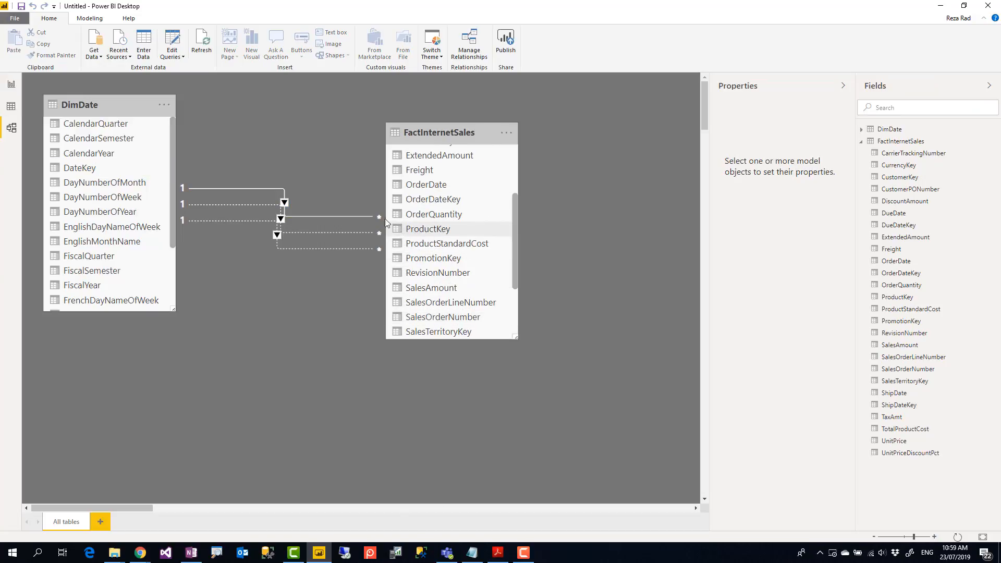
pyautogui.click(331, 219)
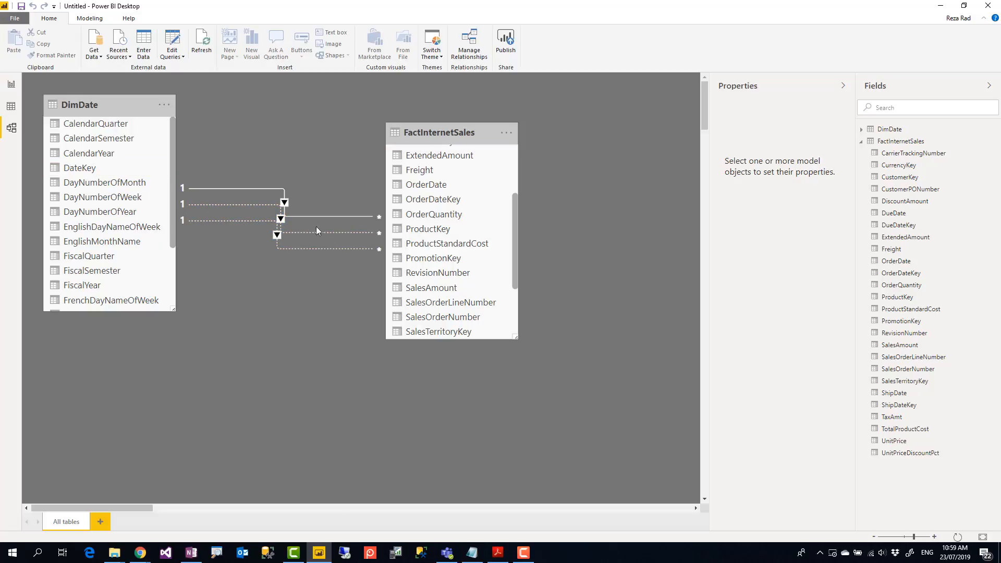
pyautogui.moveTo(314, 265)
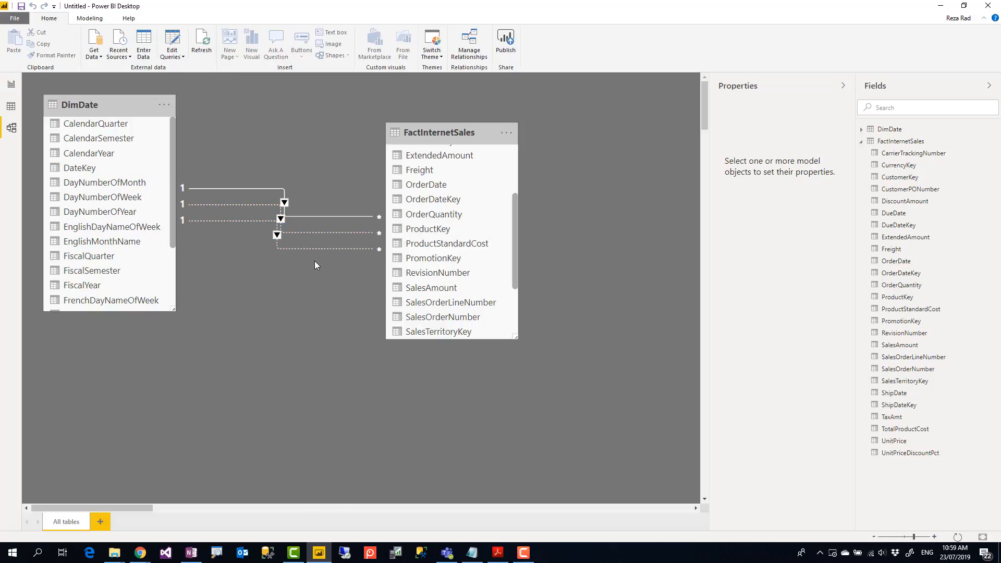
pyautogui.moveTo(311, 267)
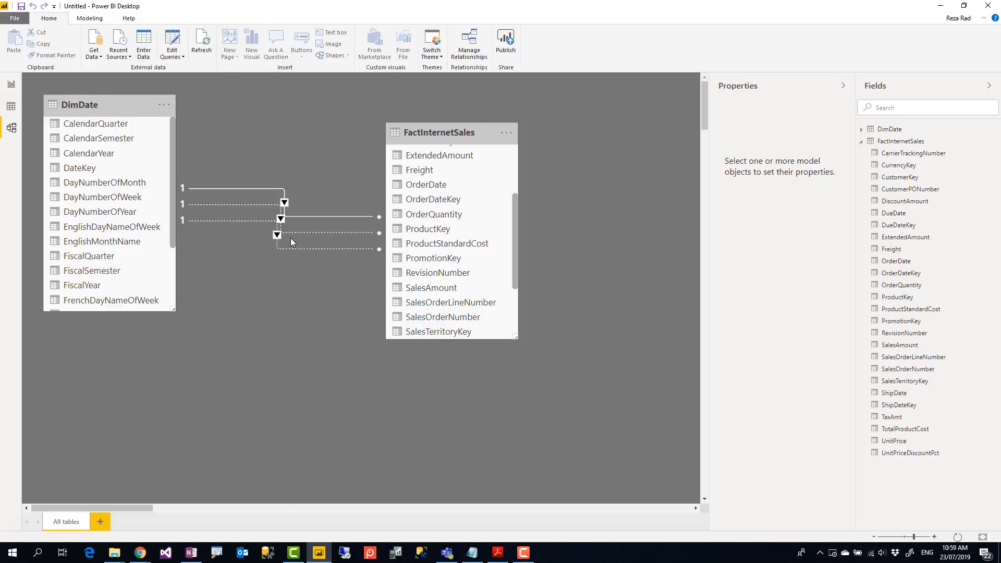
pyautogui.moveTo(294, 281)
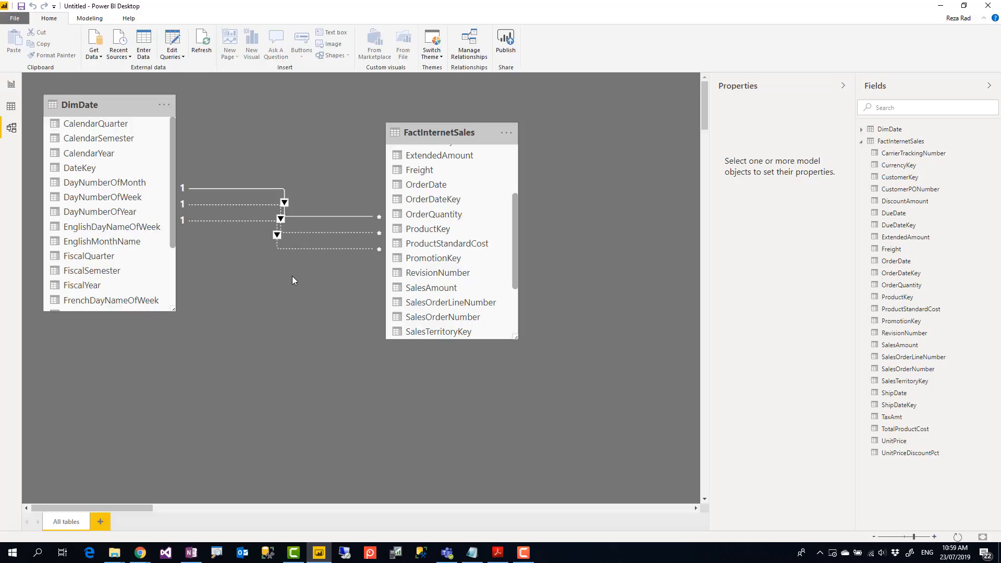
pyautogui.click(80, 167)
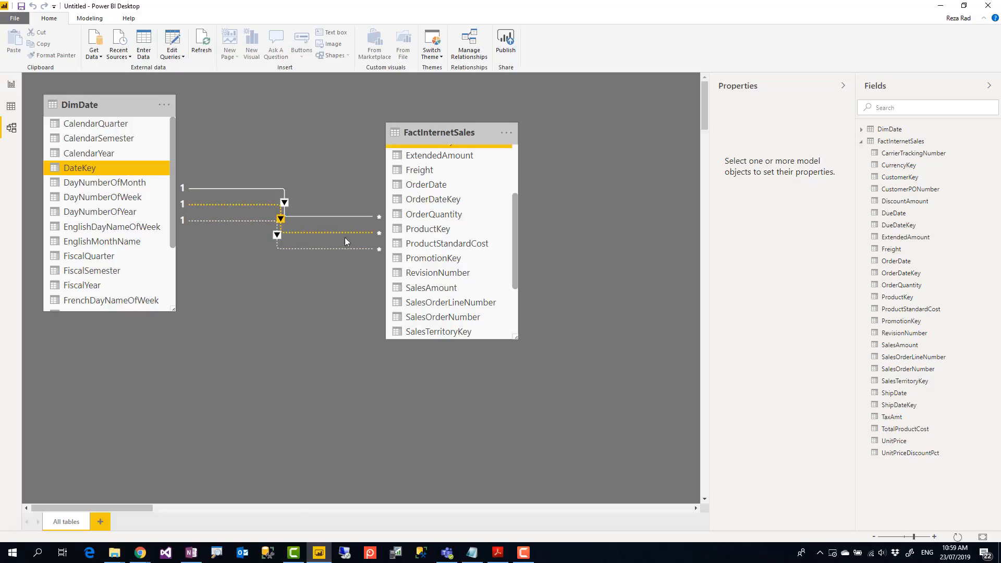
pyautogui.moveTo(342, 236)
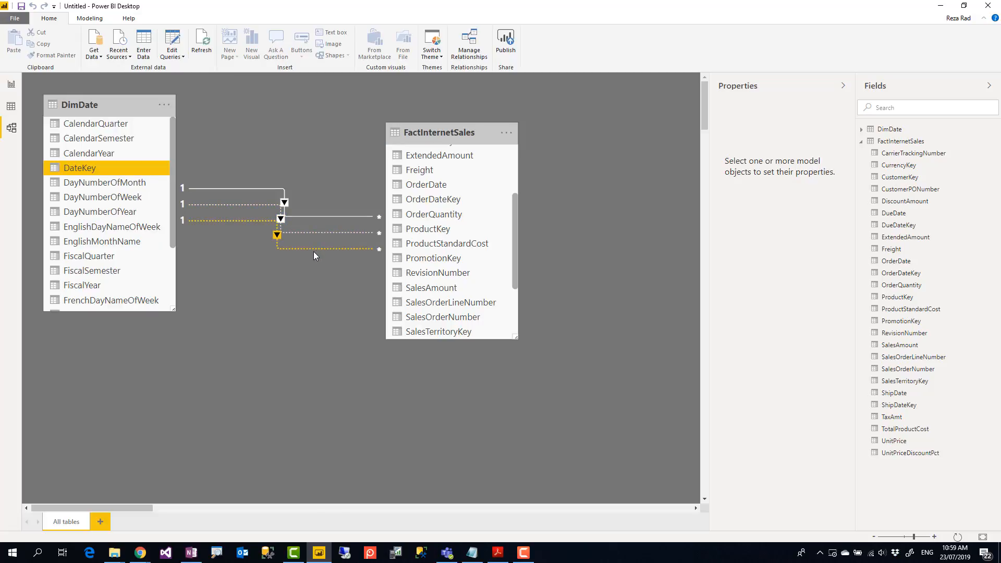
pyautogui.click(313, 258)
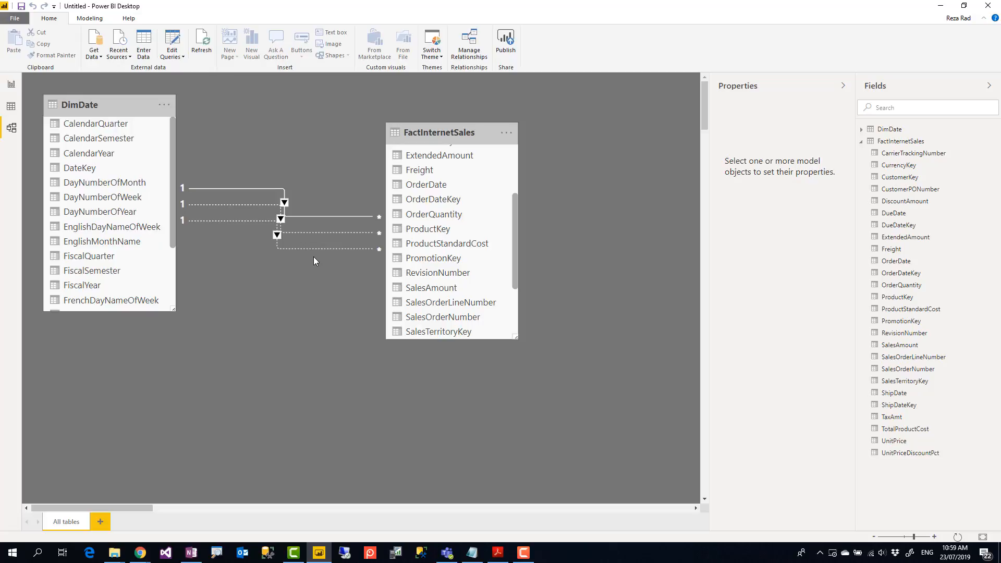
pyautogui.moveTo(376, 206)
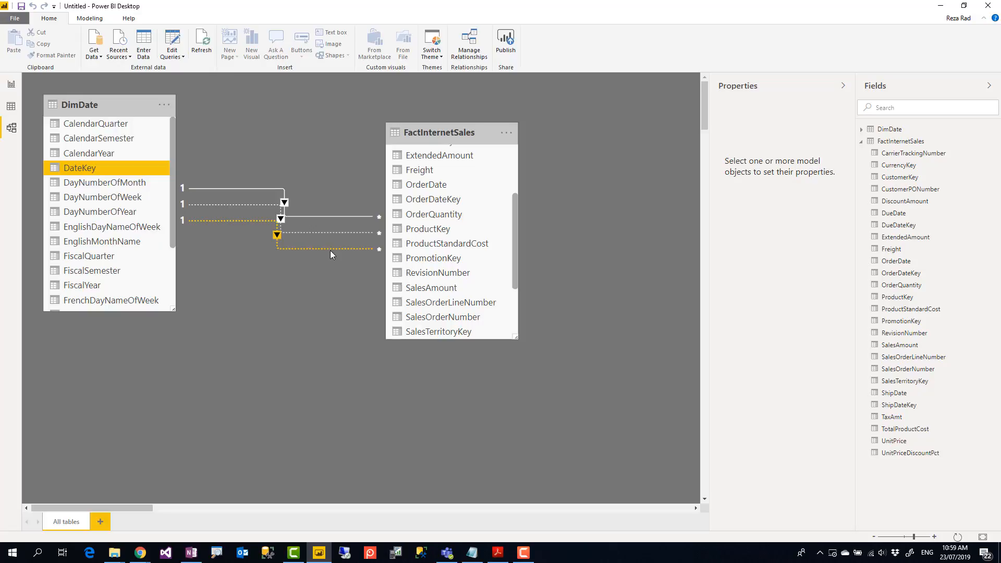
pyautogui.moveTo(329, 250)
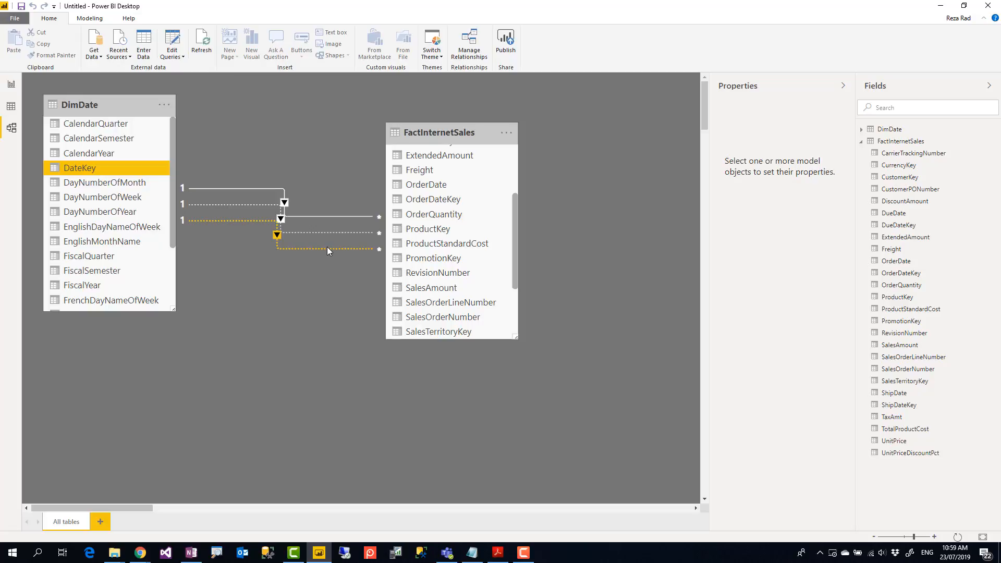
pyautogui.click(322, 266)
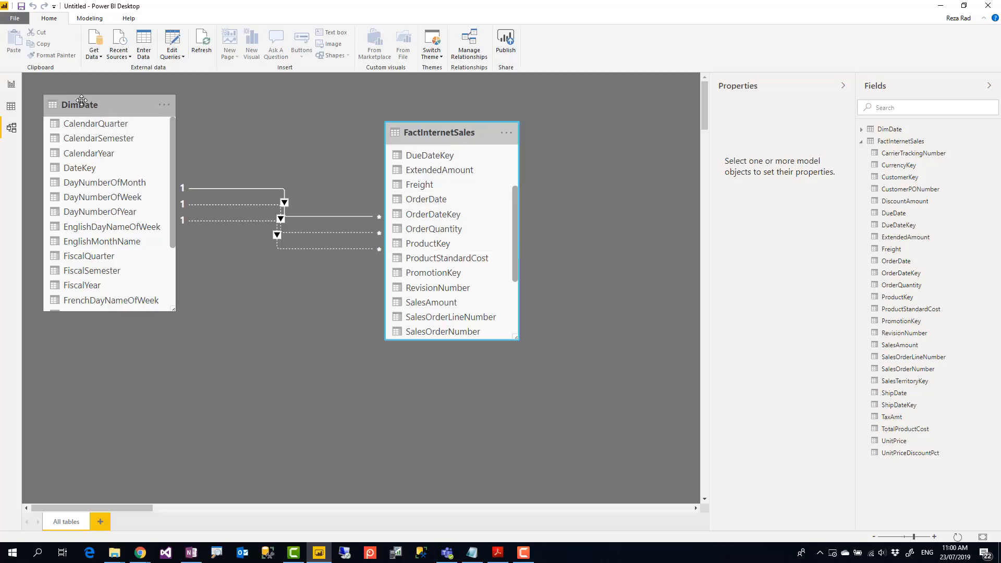
# - Select the DimDate table to view its name and synonyms properties
pyautogui.click(80, 105)
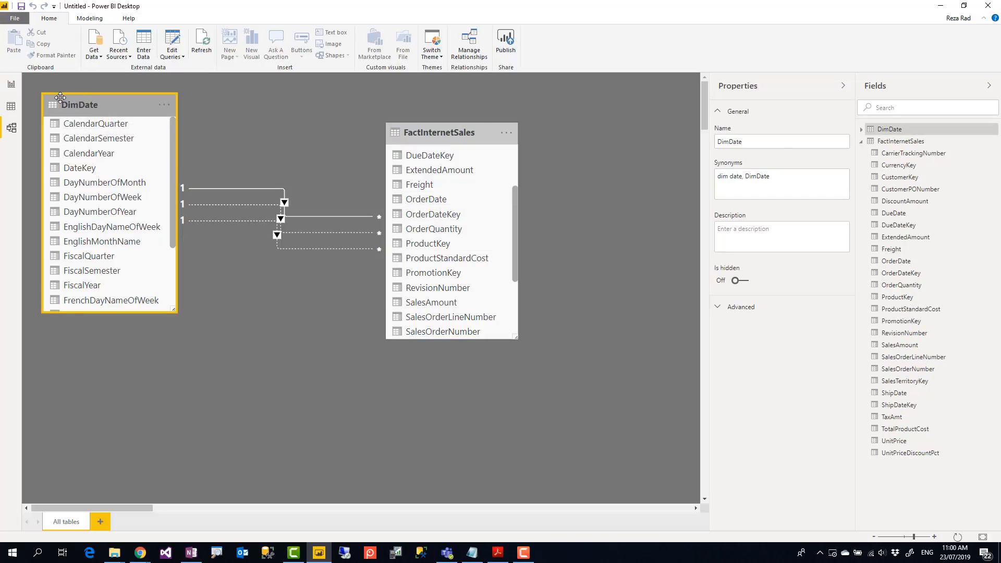
pyautogui.moveTo(92, 109)
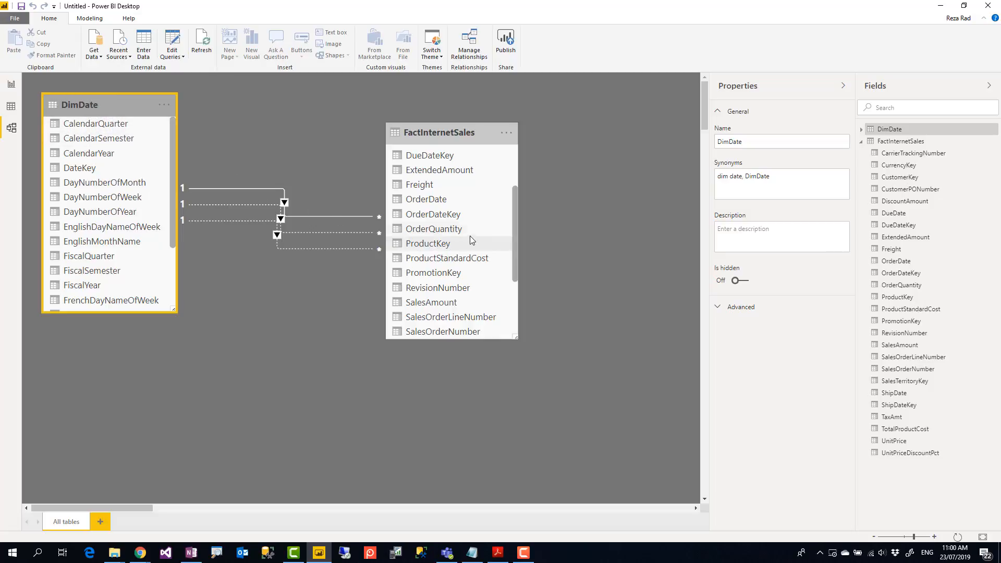
pyautogui.moveTo(553, 260)
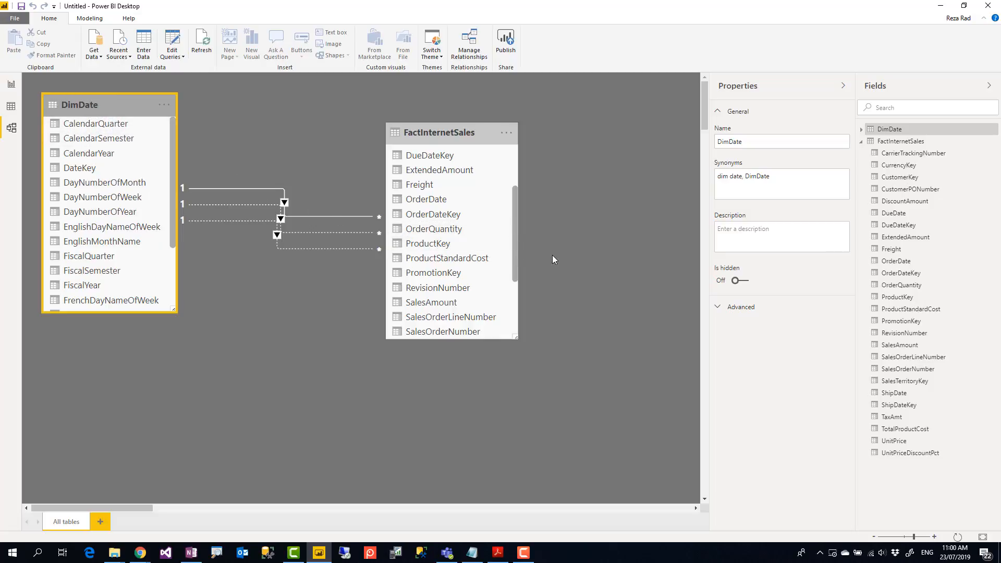
pyautogui.moveTo(547, 259)
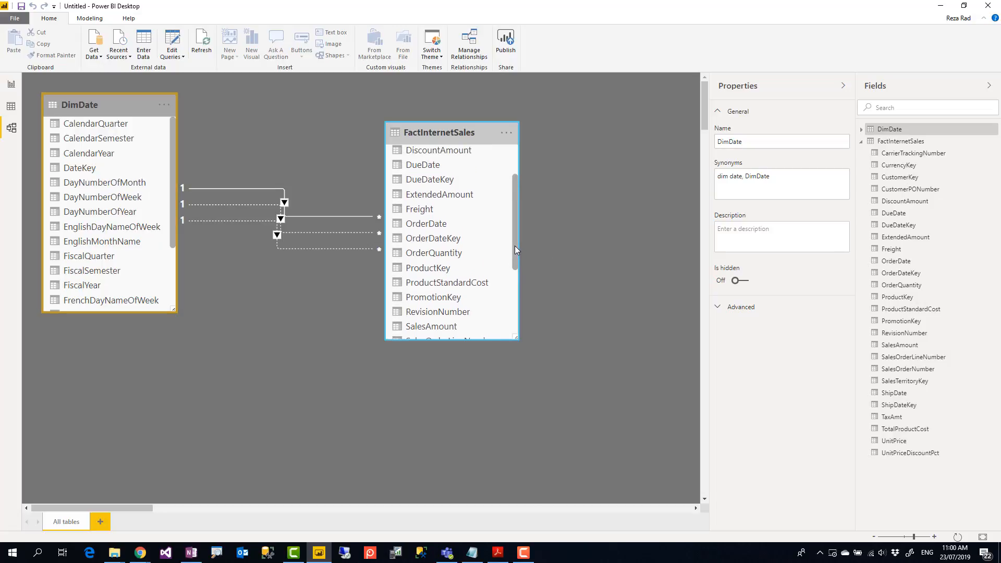
pyautogui.moveTo(511, 252)
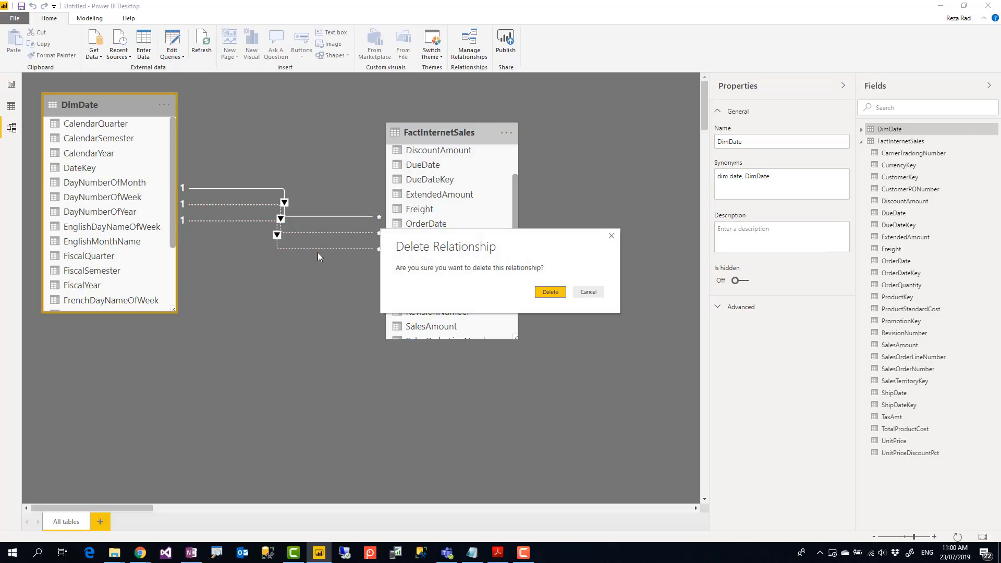
# - Delete both inactive date relationships and move FactInternetSales closer to DimDate
pyautogui.click(551, 292)
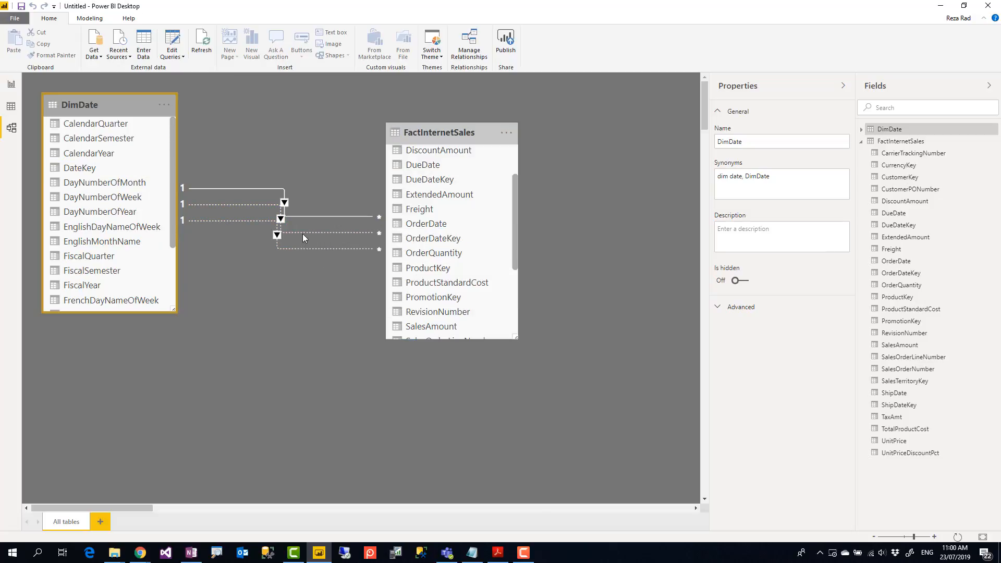
pyautogui.rightClick(304, 237)
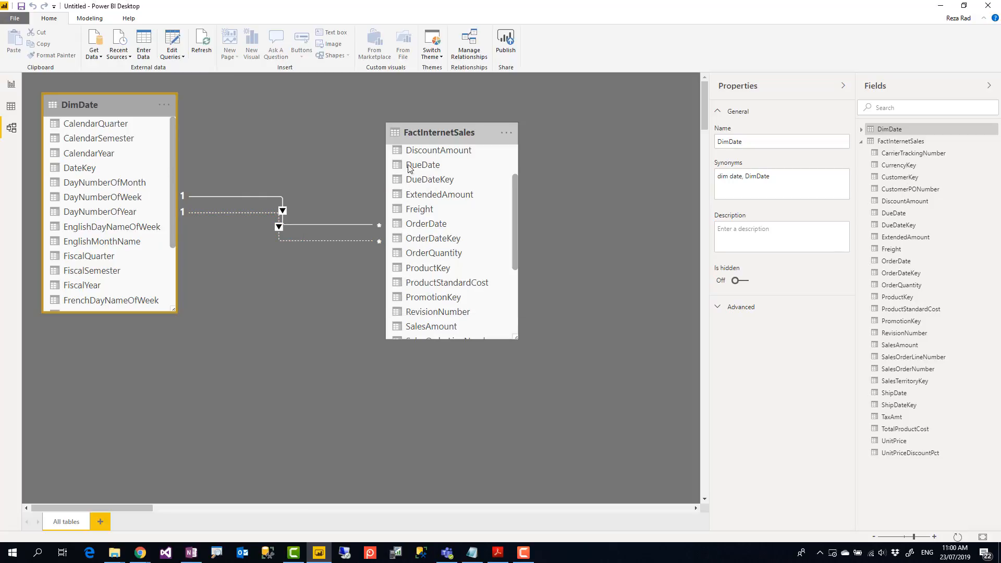
pyautogui.moveTo(439, 133); pyautogui.dragTo(360, 110)
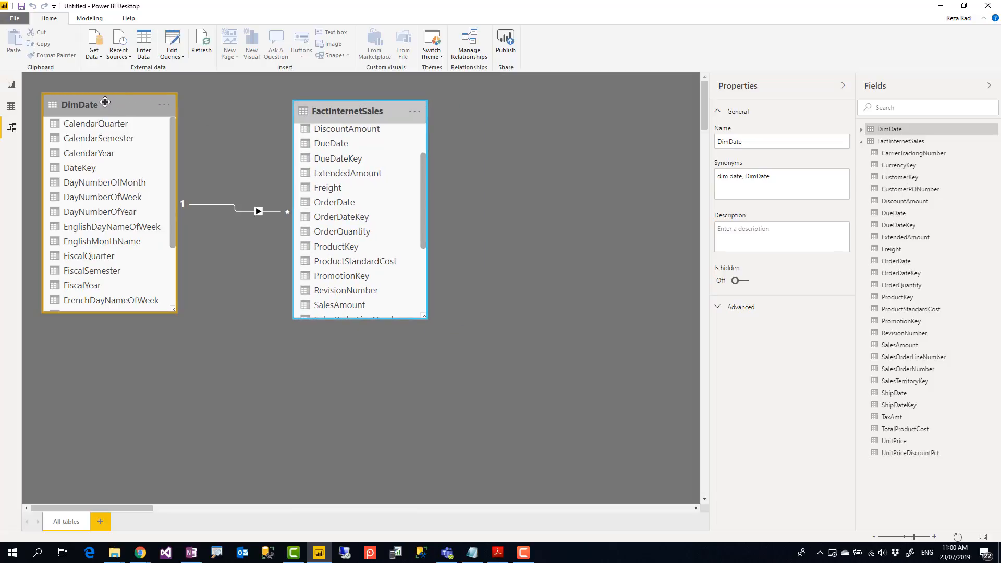
pyautogui.moveTo(74, 107)
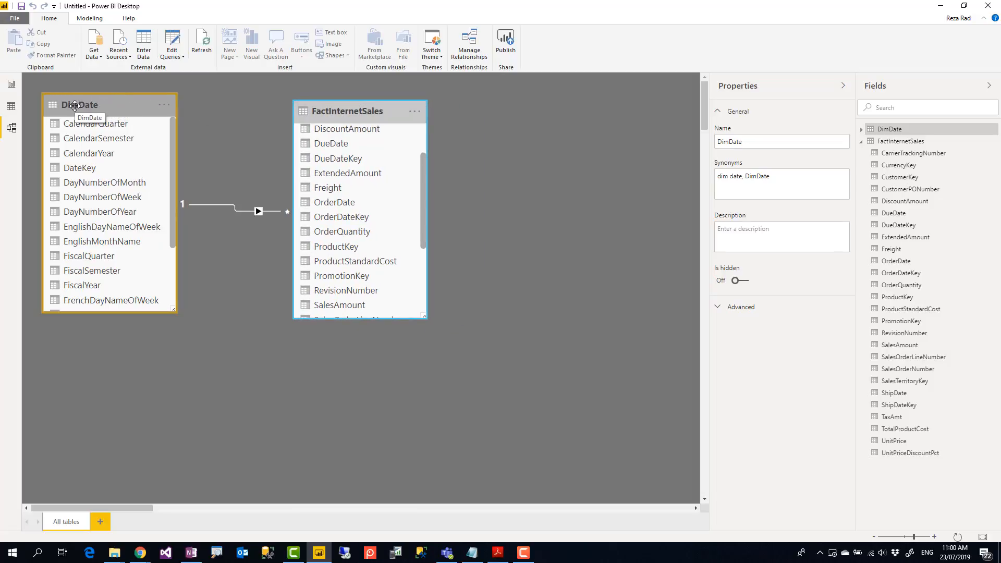
pyautogui.click(233, 140)
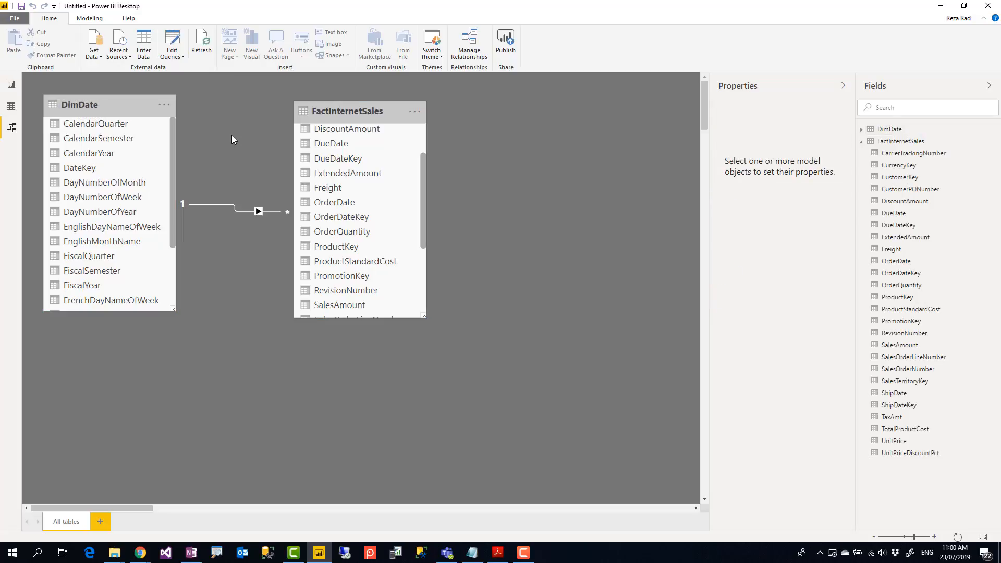
pyautogui.moveTo(113, 101)
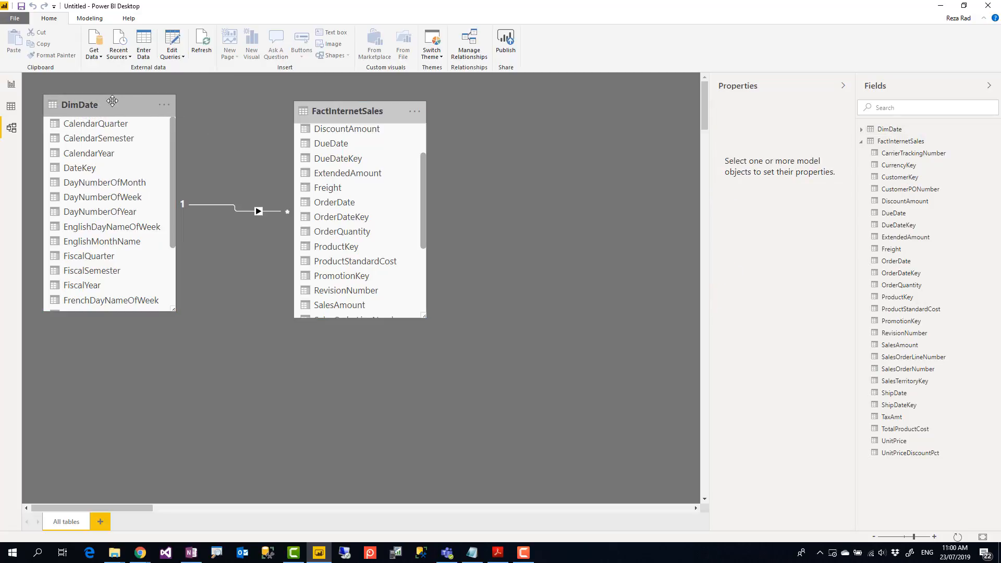
pyautogui.click(80, 105)
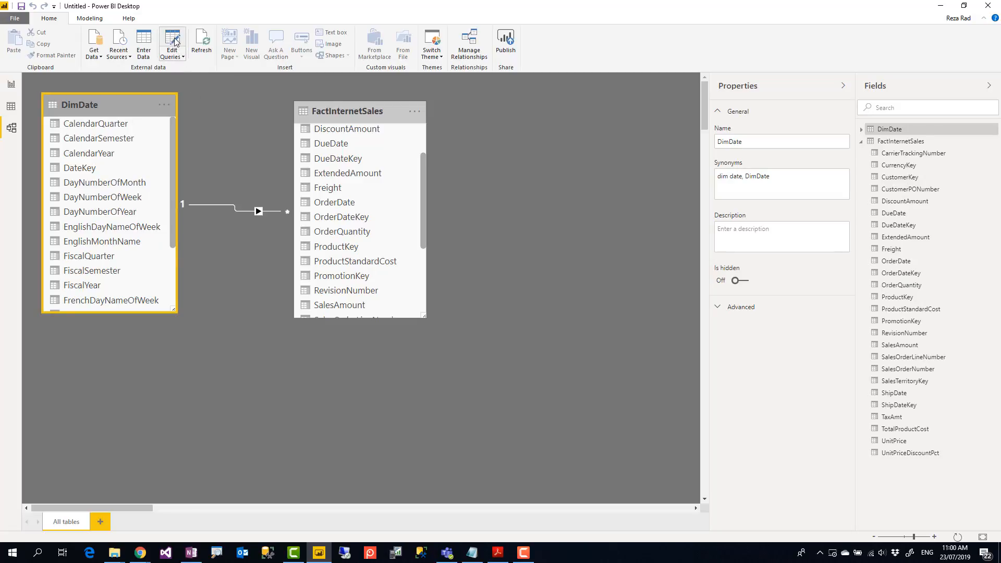
pyautogui.moveTo(217, 129)
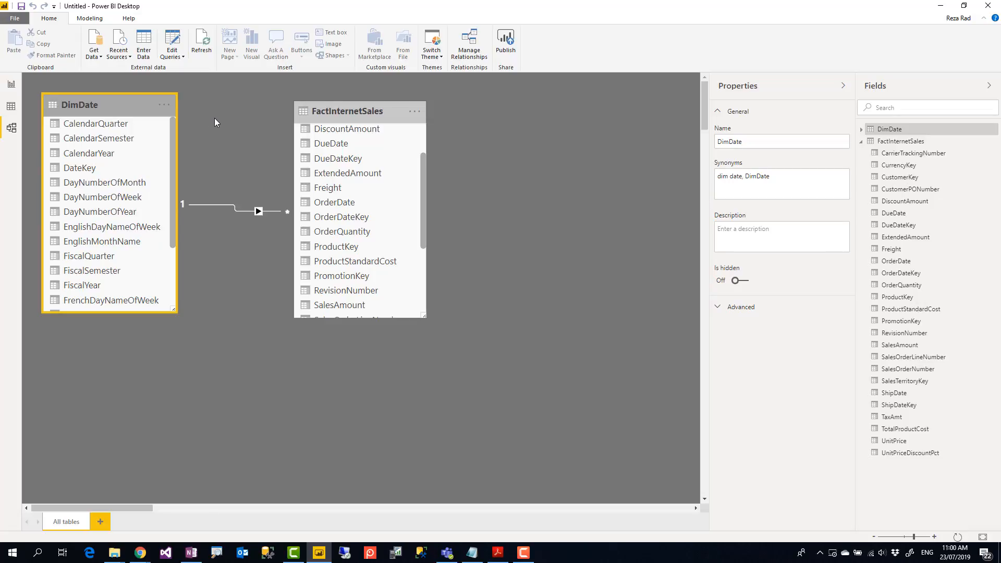
pyautogui.moveTo(223, 131)
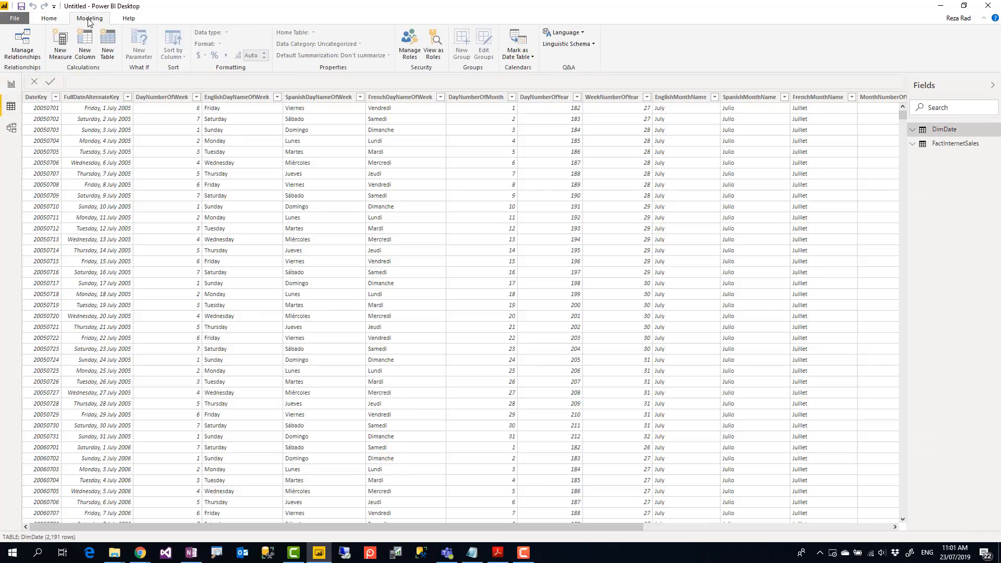
# - Start a new calculated table from the Modeling options, formula reading 'Table ='
pyautogui.click(92, 97)
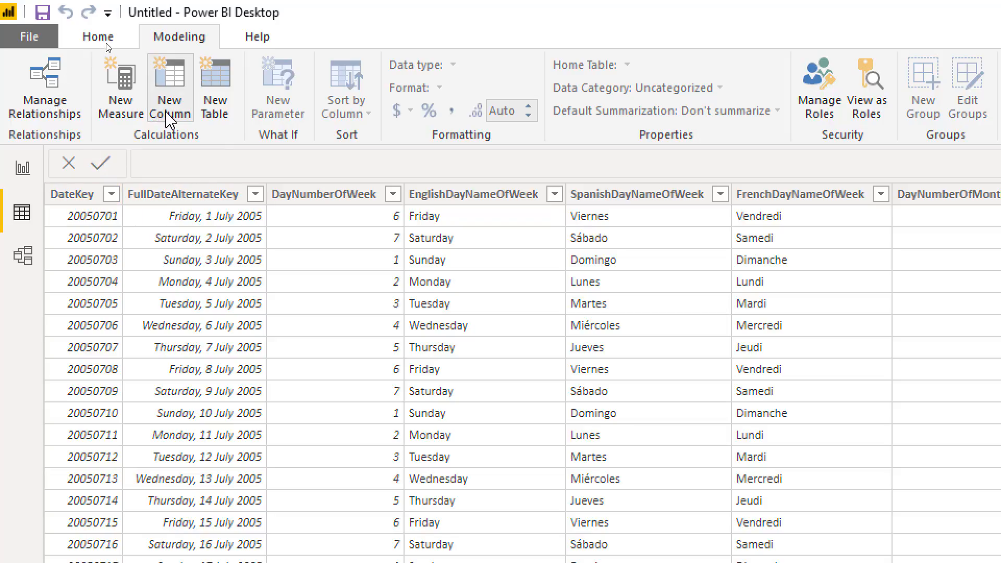
pyautogui.moveTo(215, 92)
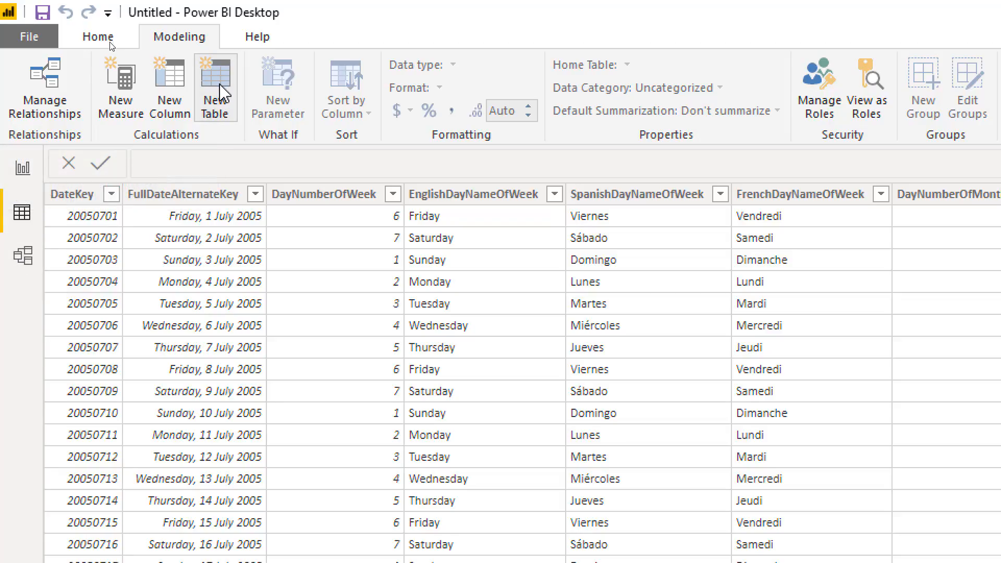
pyautogui.click(215, 86)
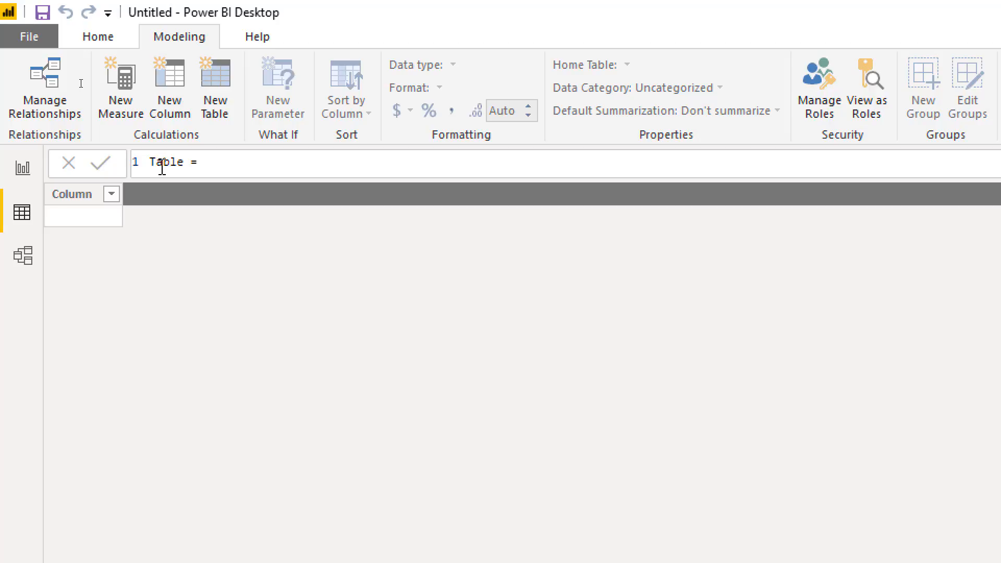
# - Define the calculated table as Ship Date = ALL(DimDate)
pyautogui.doubleClick(165, 162)
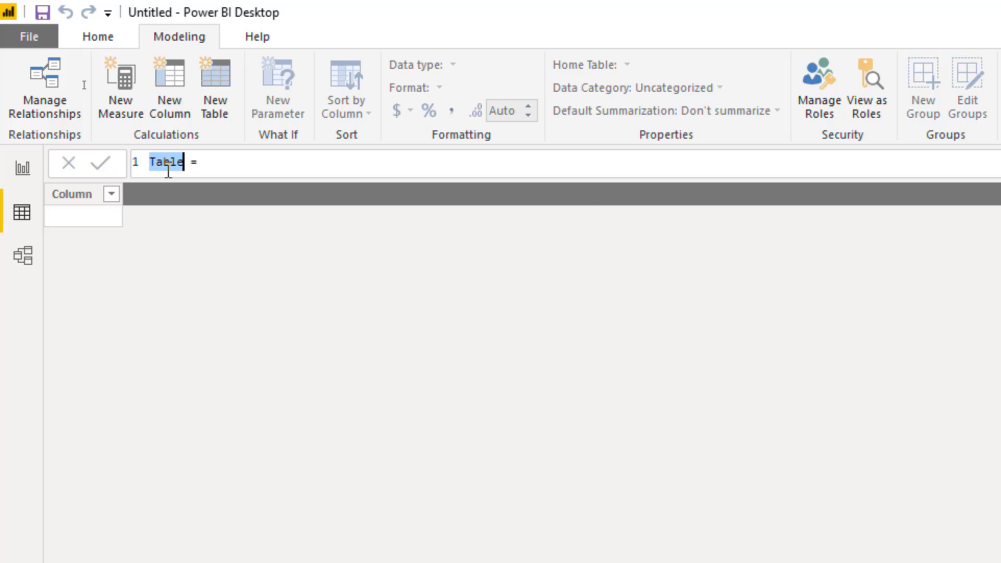
pyautogui.write('Ship Dat')
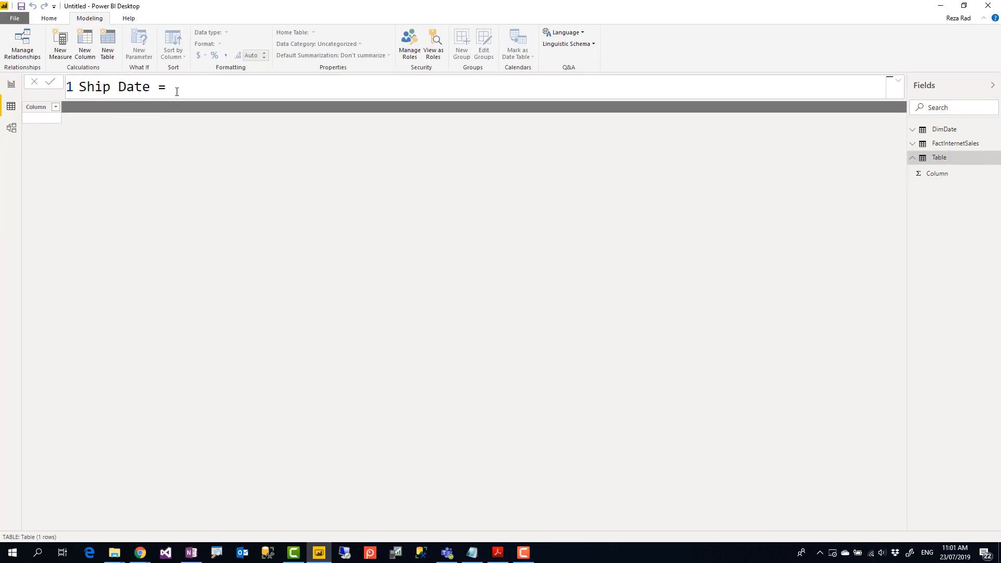
pyautogui.write('ALL(')
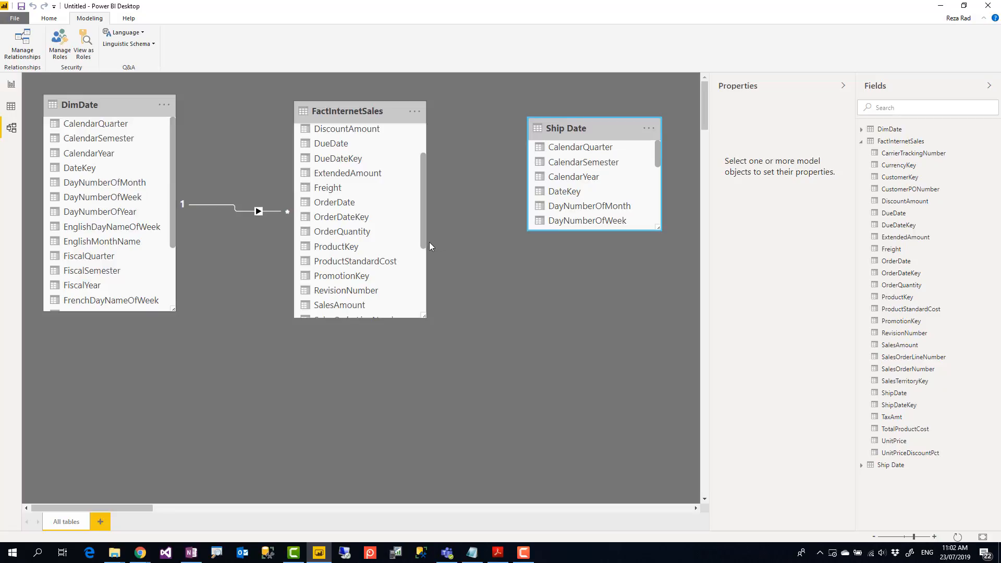
pyautogui.scroll(-3)
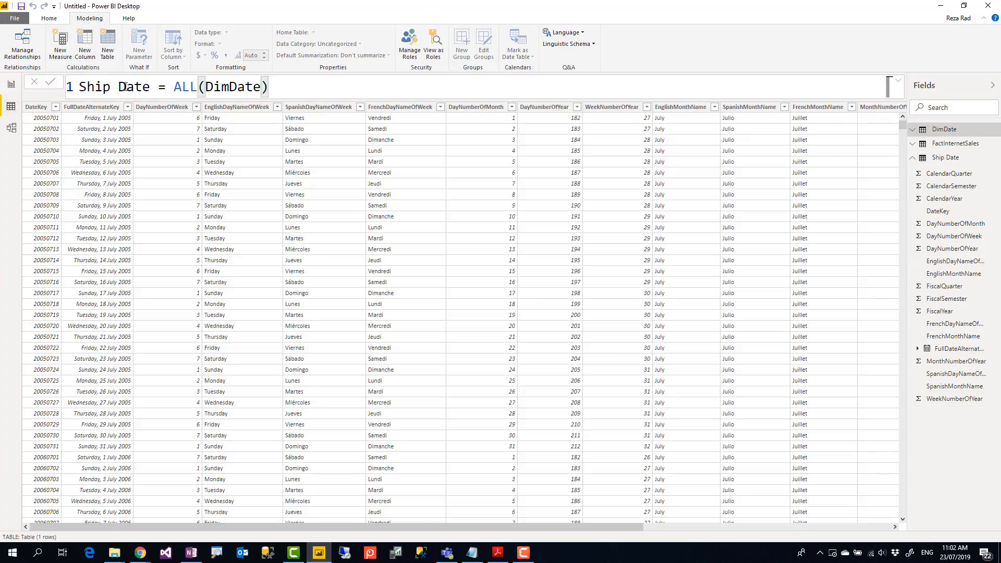
# - Create Due Date = ALL(DimDate) and relate its DateKey to FactInternetSales DueDateKey
pyautogui.click(107, 43)
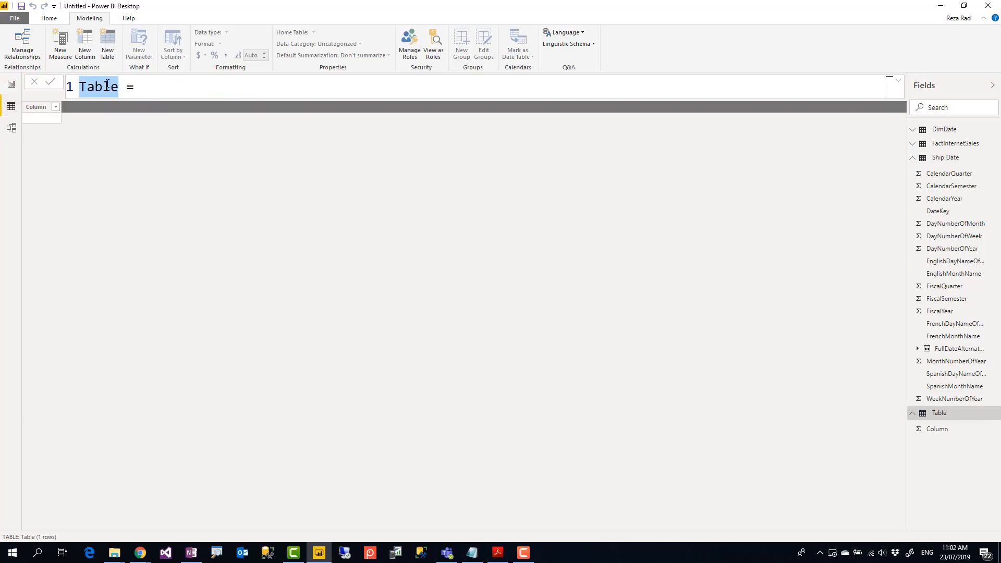
pyautogui.write('Due Date')
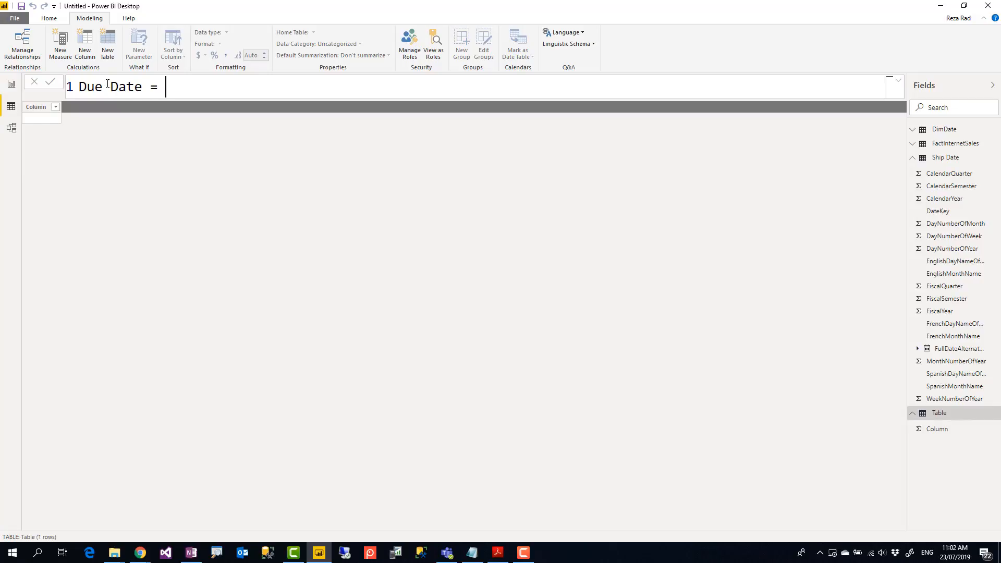
pyautogui.write('ALL(dim')
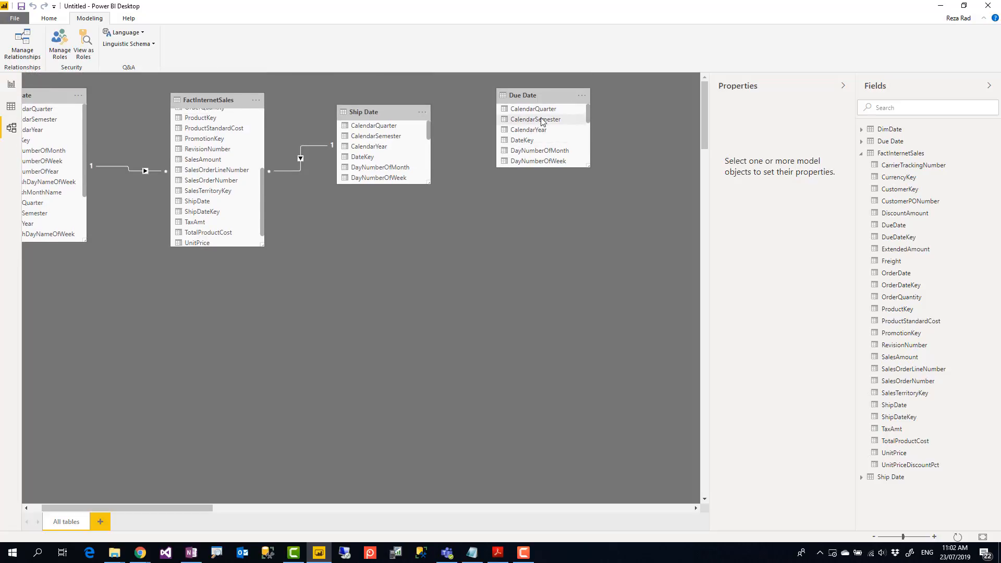
pyautogui.moveTo(522, 95); pyautogui.dragTo(167, 357)
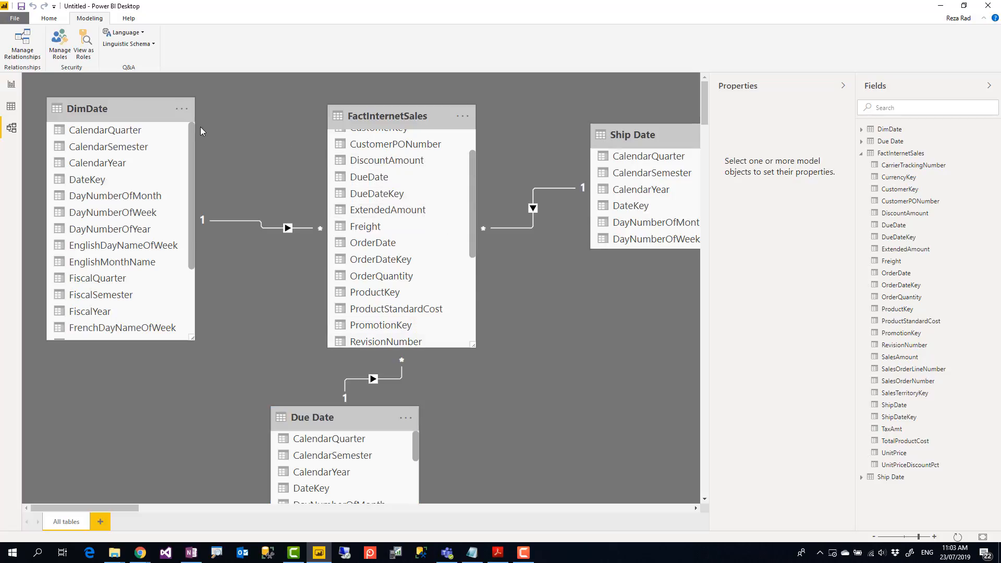
# - Rename the DimDate table to Order Date
pyautogui.click(94, 108)
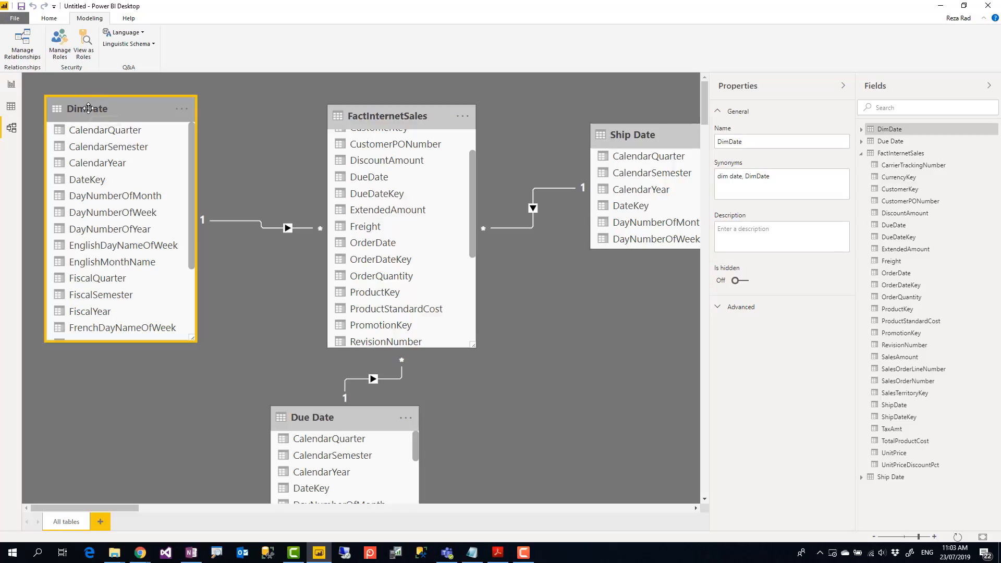
pyautogui.rightClick(88, 108)
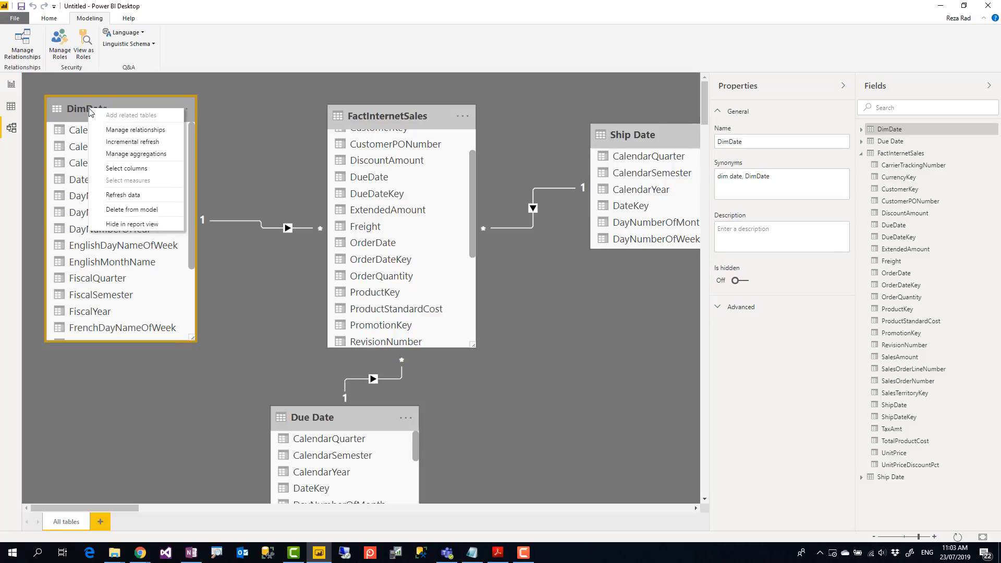
pyautogui.moveTo(193, 107)
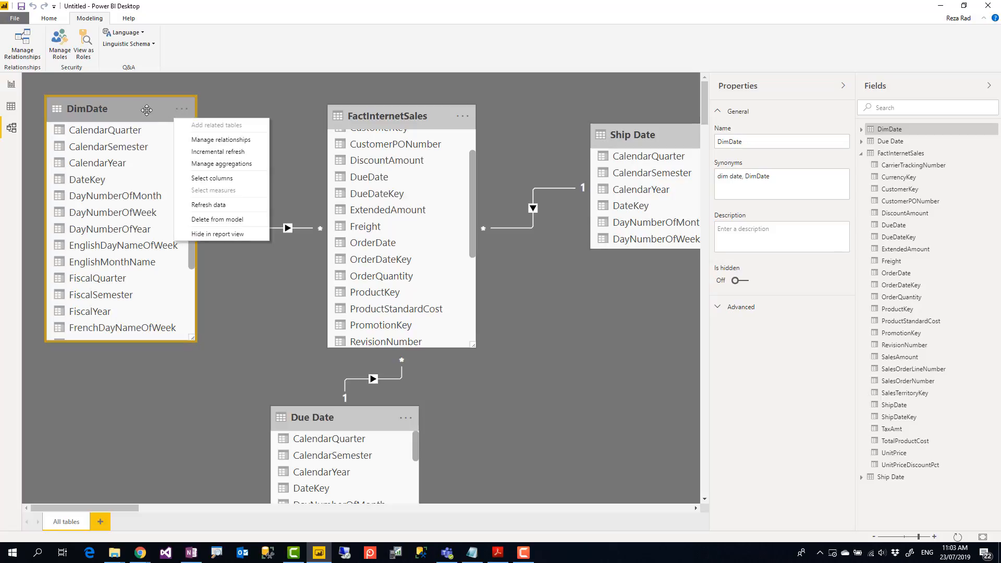
pyautogui.click(76, 109)
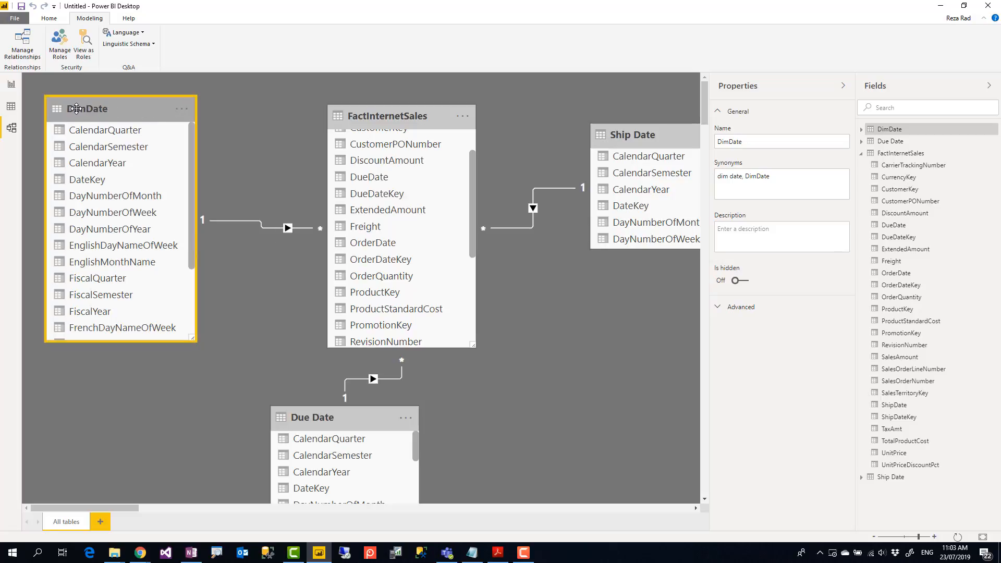
pyautogui.rightClick(87, 108)
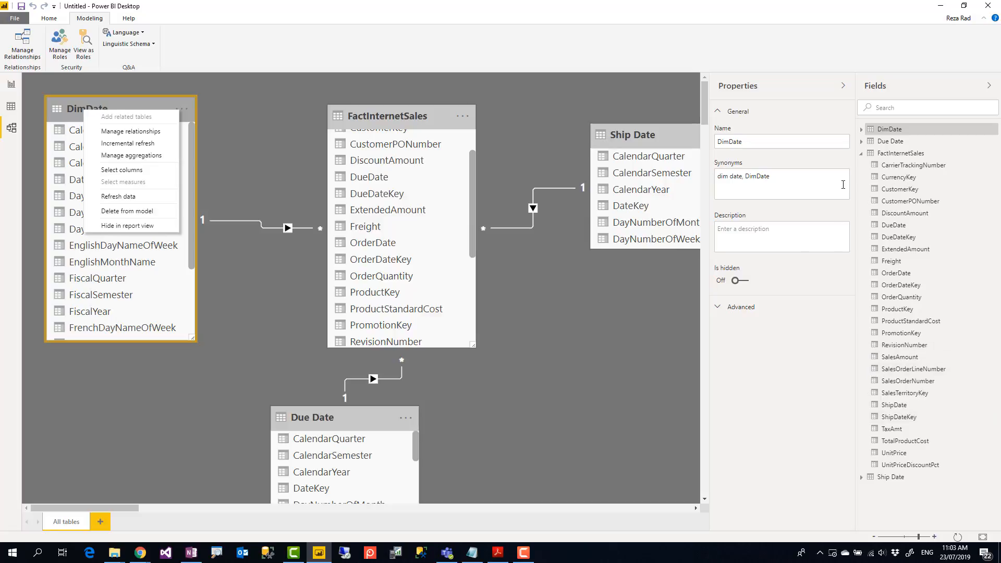
pyautogui.click(888, 129)
pyautogui.write('Order')
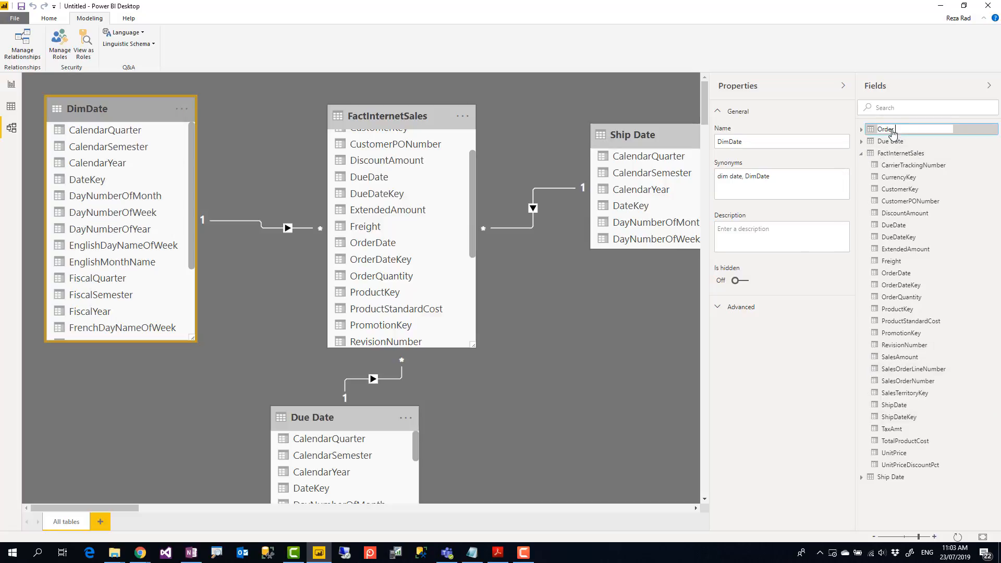
pyautogui.click(290, 139)
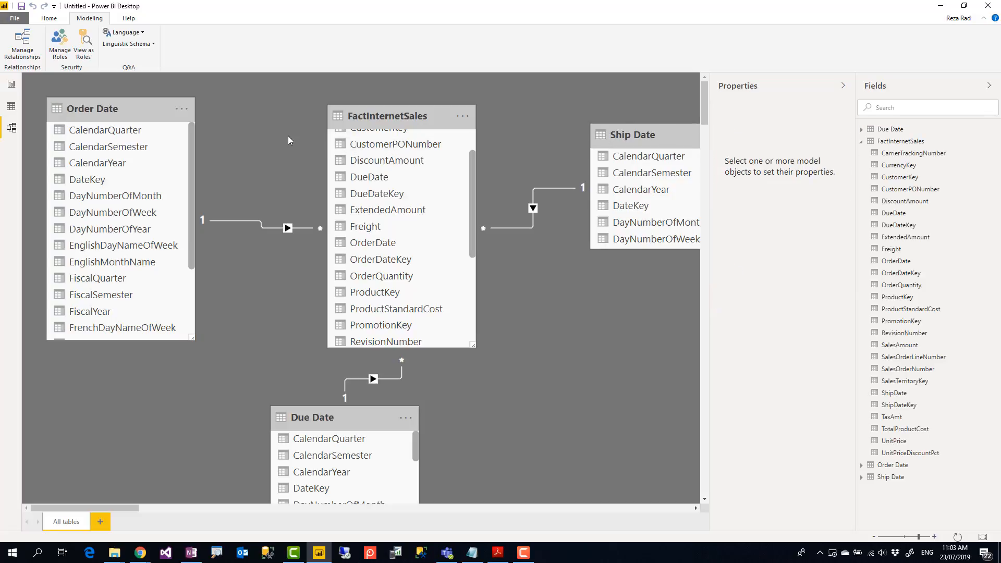
pyautogui.moveTo(484, 417)
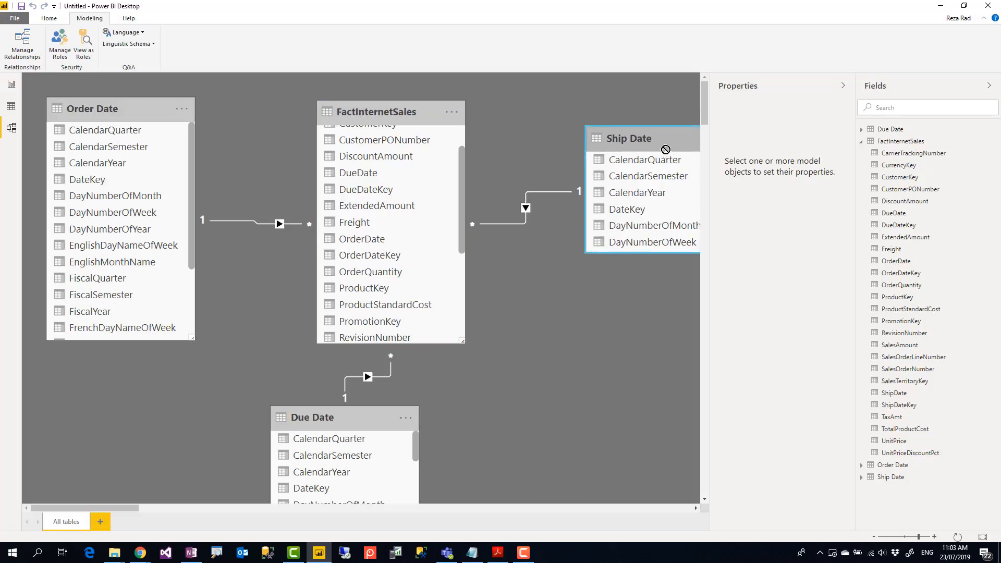
# - Nudge the Ship Date table down and left beside FactInternetSales in the diagram
pyautogui.moveTo(641, 138); pyautogui.dragTo(629, 167)
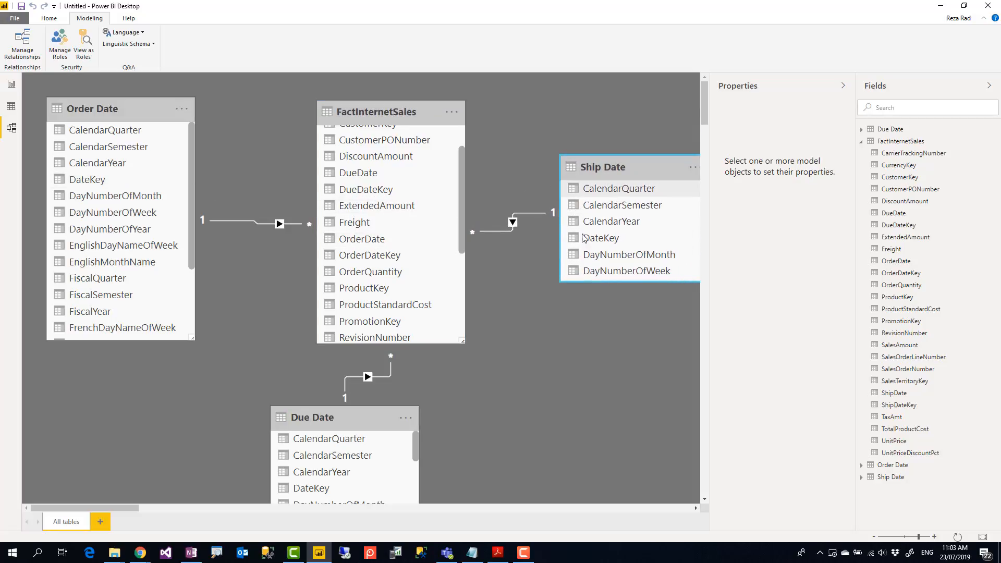
pyautogui.click(233, 377)
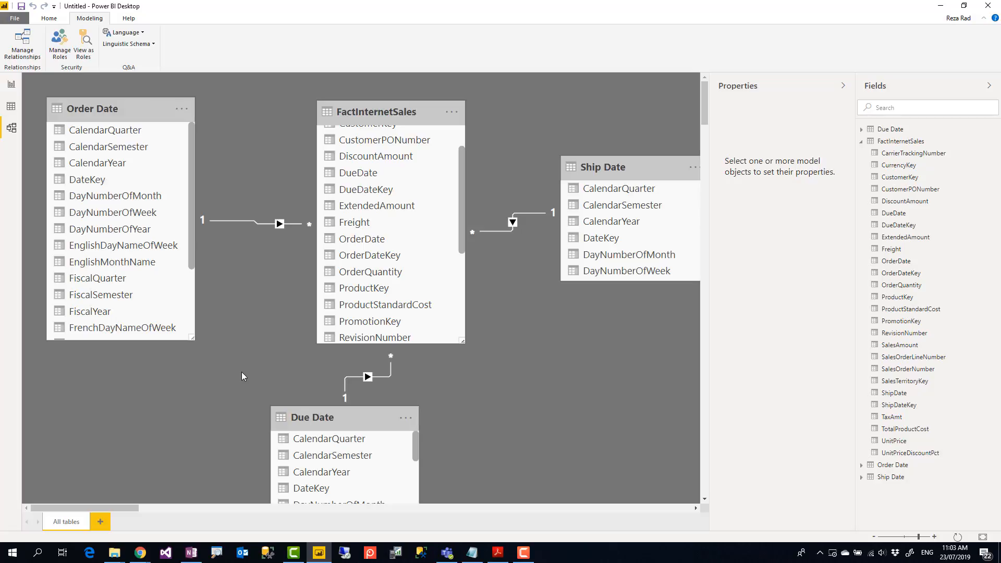
pyautogui.moveTo(193, 434)
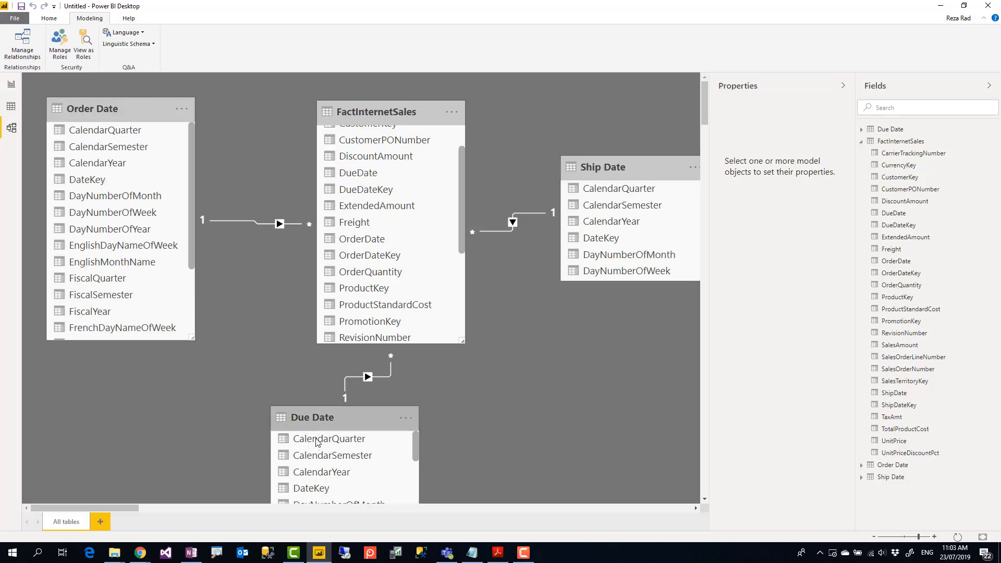
pyautogui.moveTo(179, 365)
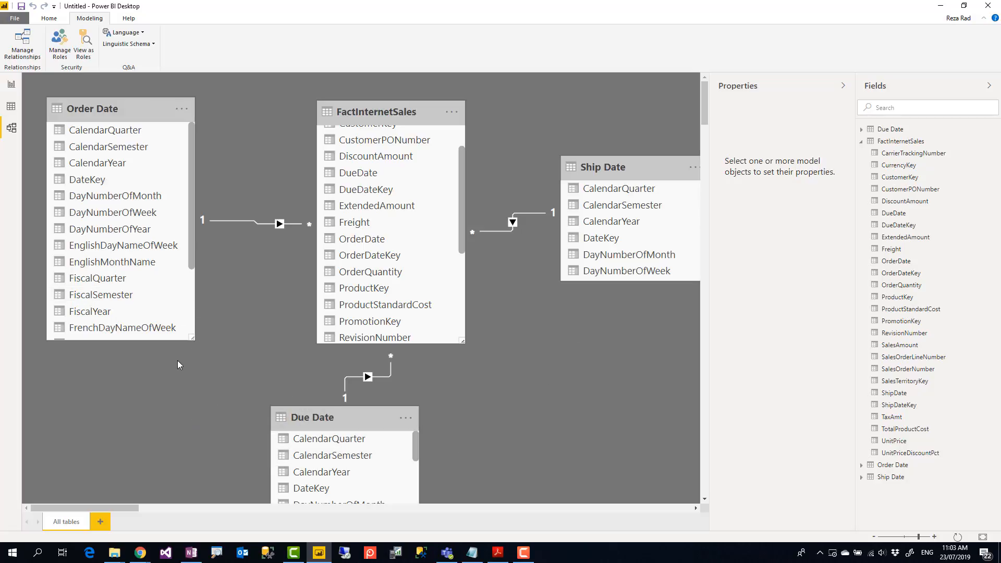
pyautogui.moveTo(216, 417)
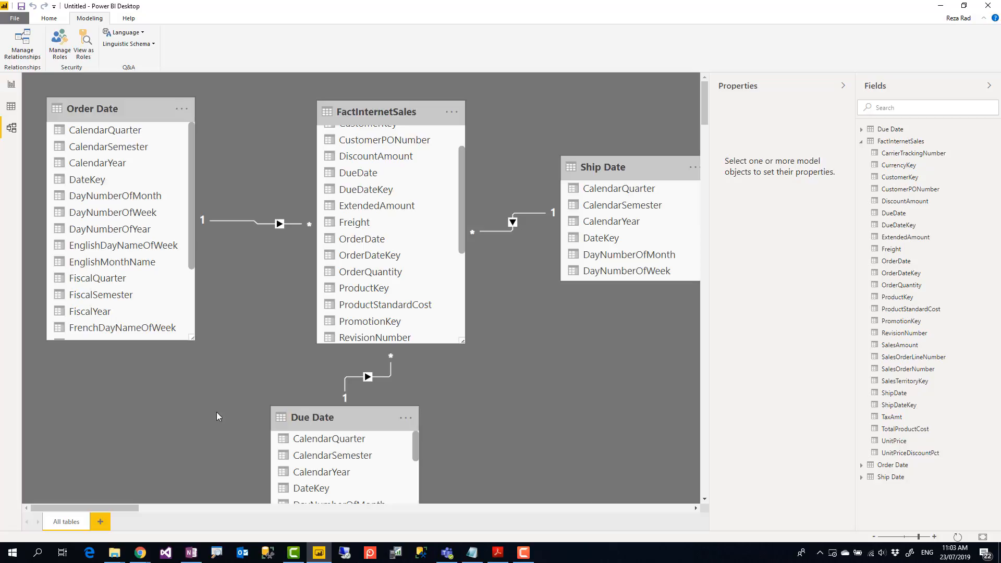
pyautogui.moveTo(206, 413)
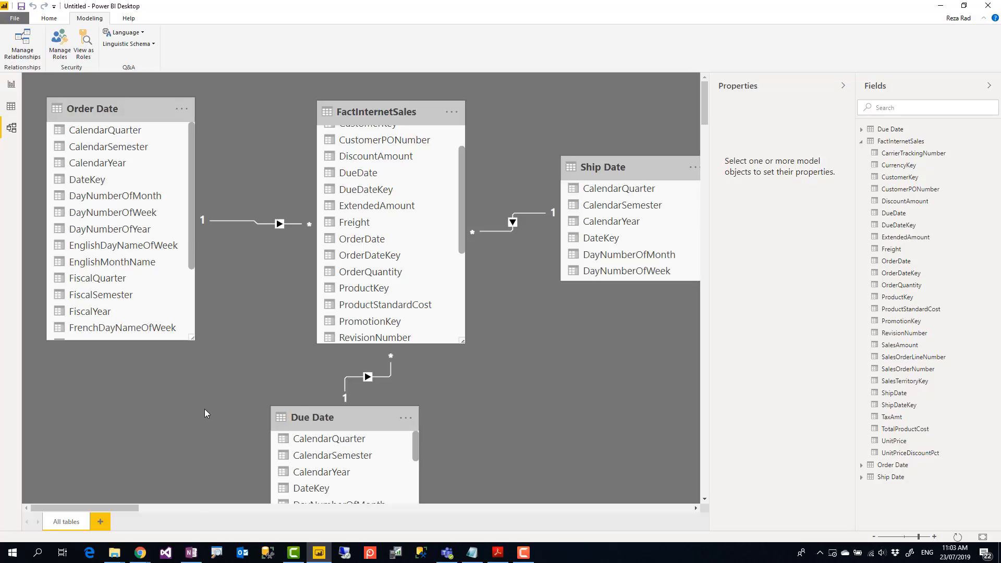
pyautogui.moveTo(201, 423)
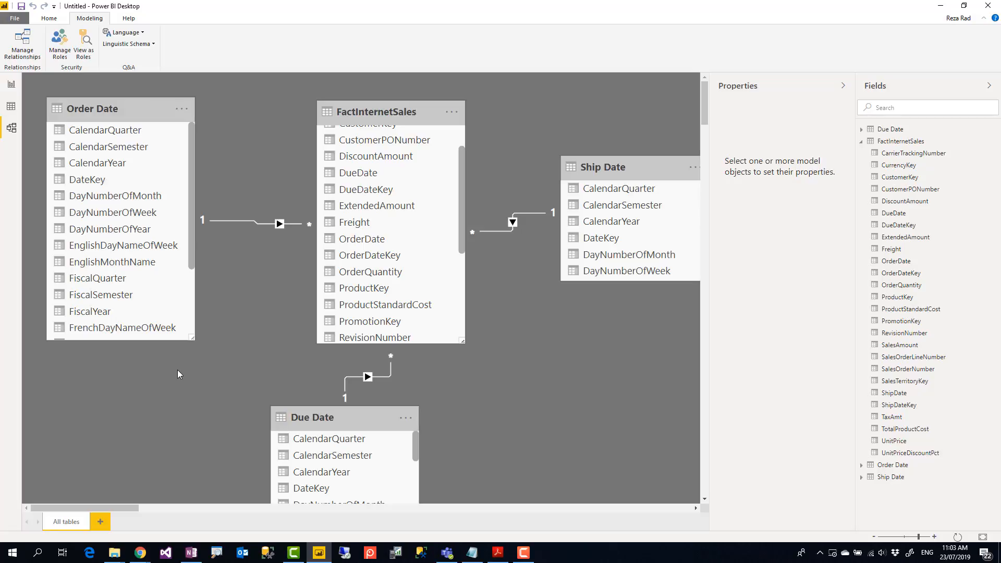
pyautogui.moveTo(201, 248)
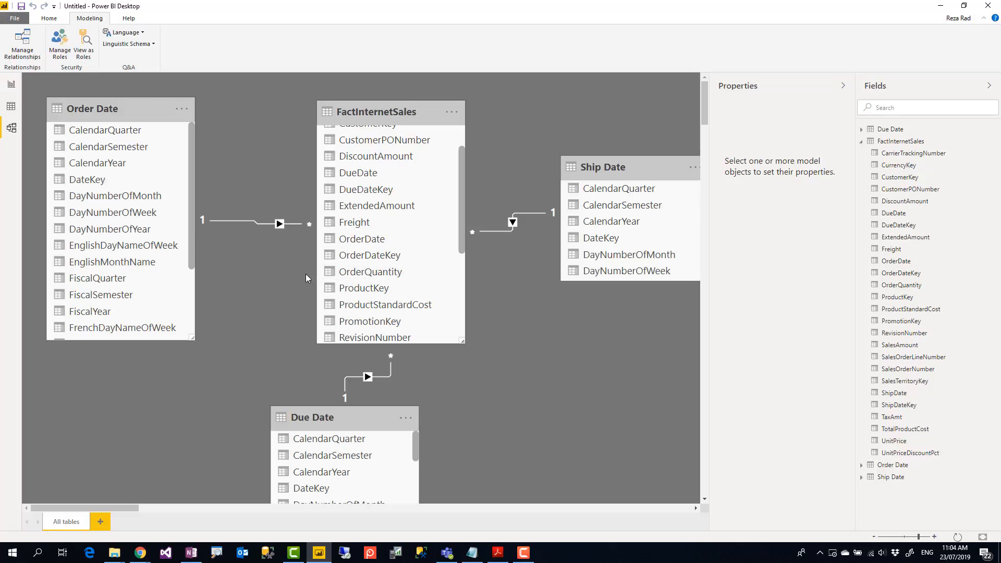
pyautogui.moveTo(298, 282)
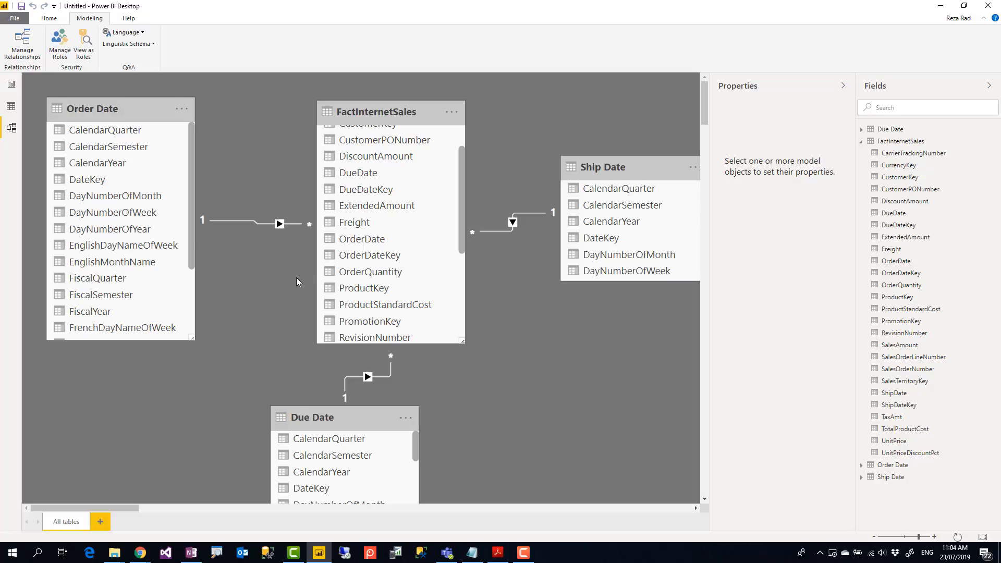
pyautogui.moveTo(258, 168)
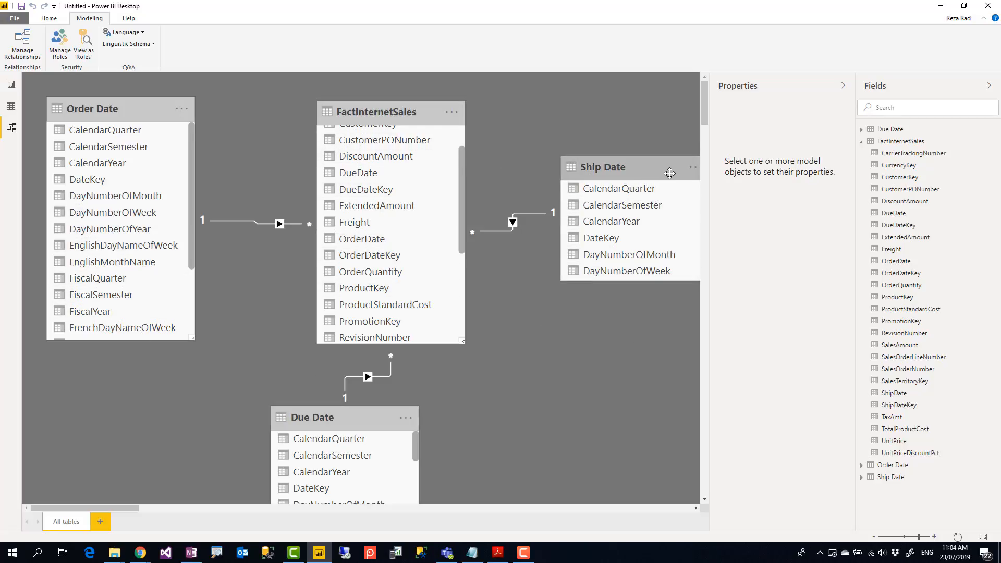
pyautogui.click(390, 111)
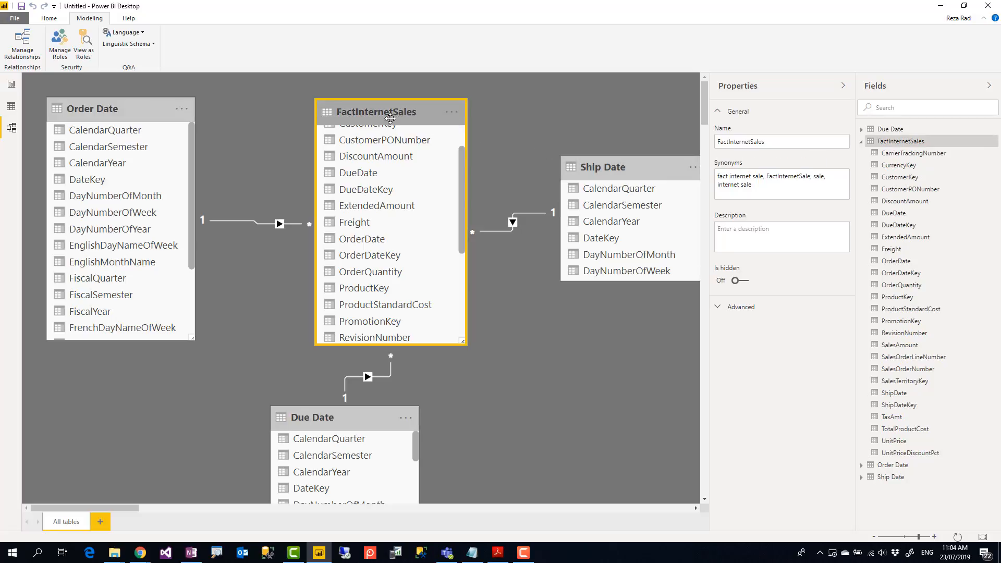
pyautogui.click(604, 167)
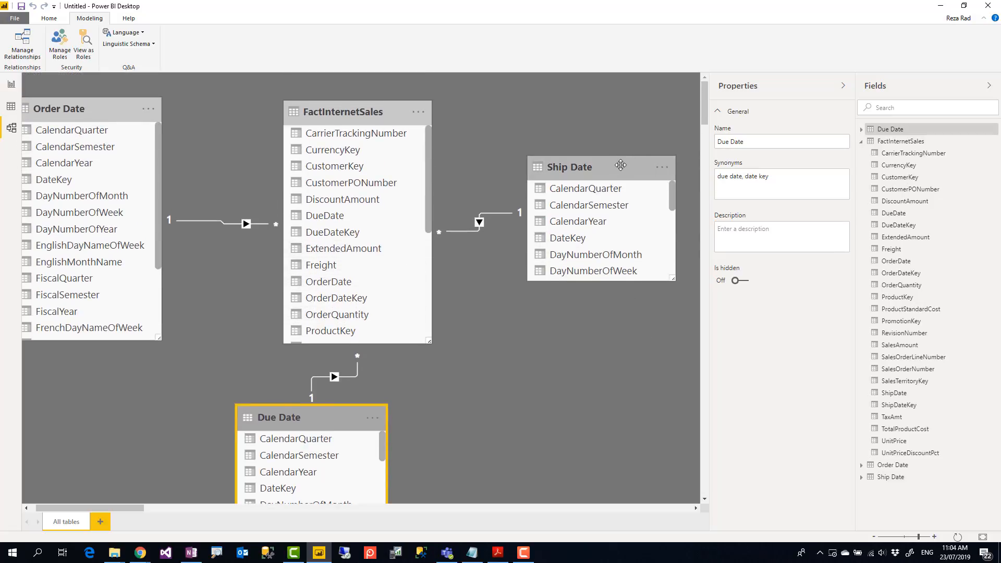
pyautogui.click(584, 167)
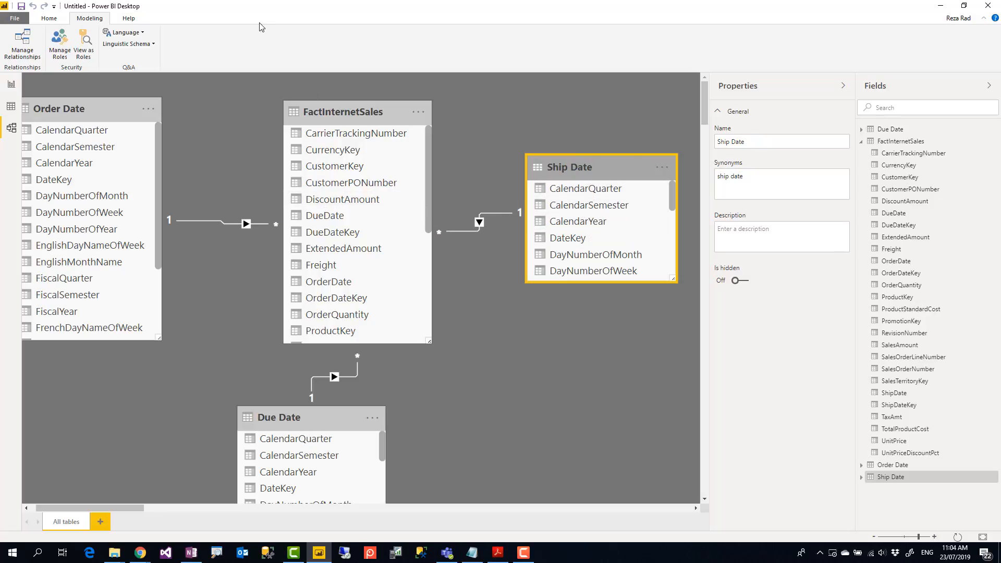
pyautogui.moveTo(333, 123)
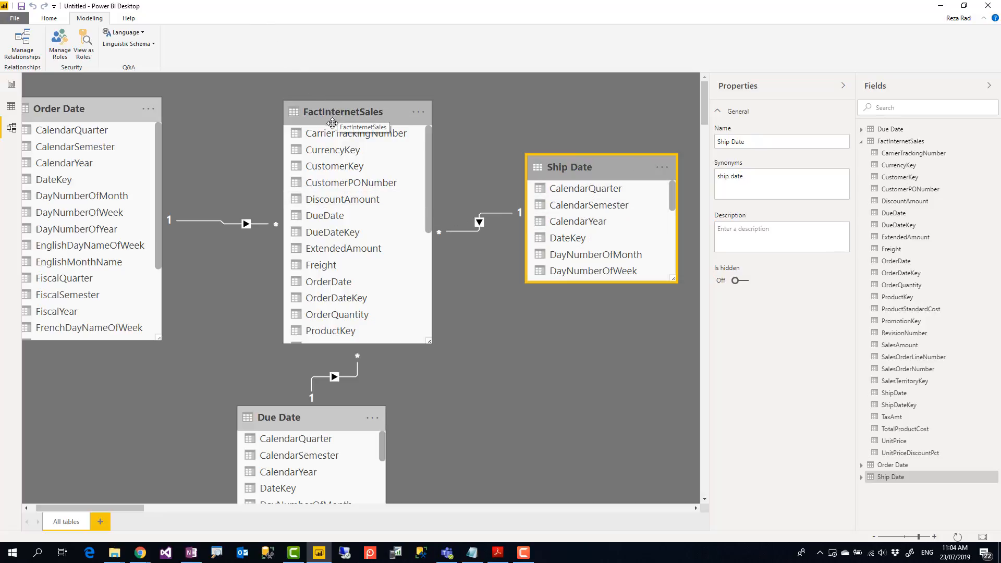
pyautogui.moveTo(323, 272)
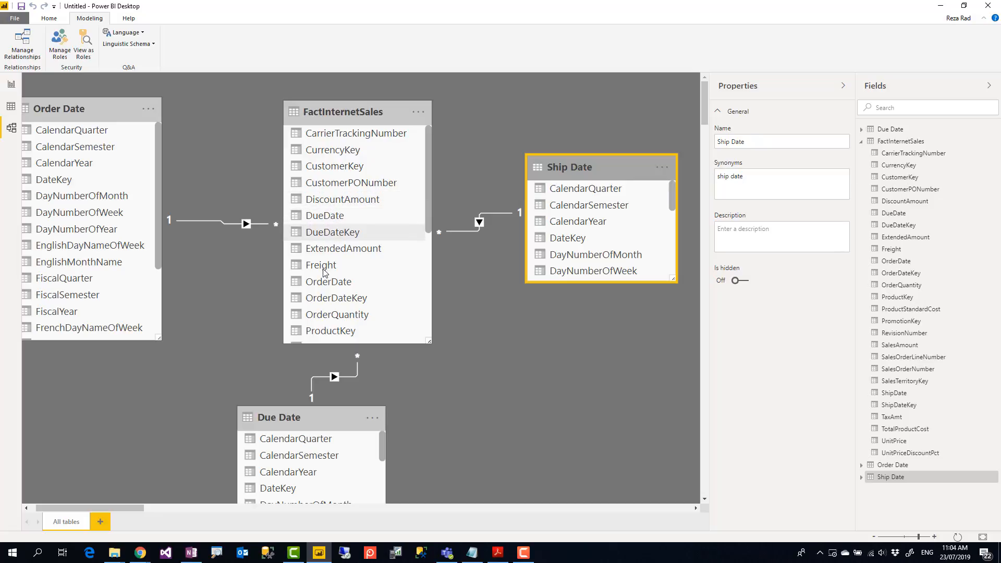
pyautogui.moveTo(337, 242)
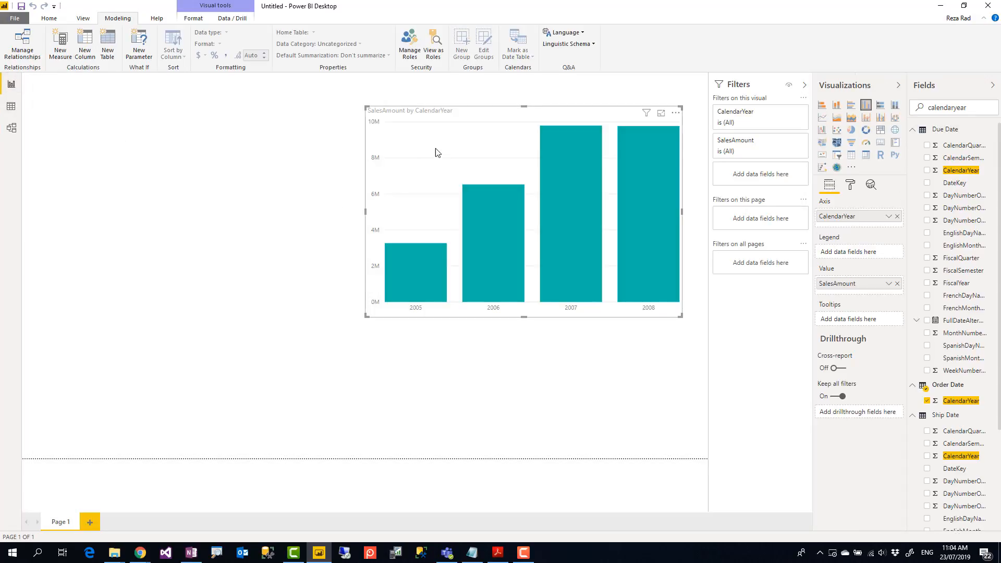
pyautogui.moveTo(442, 152)
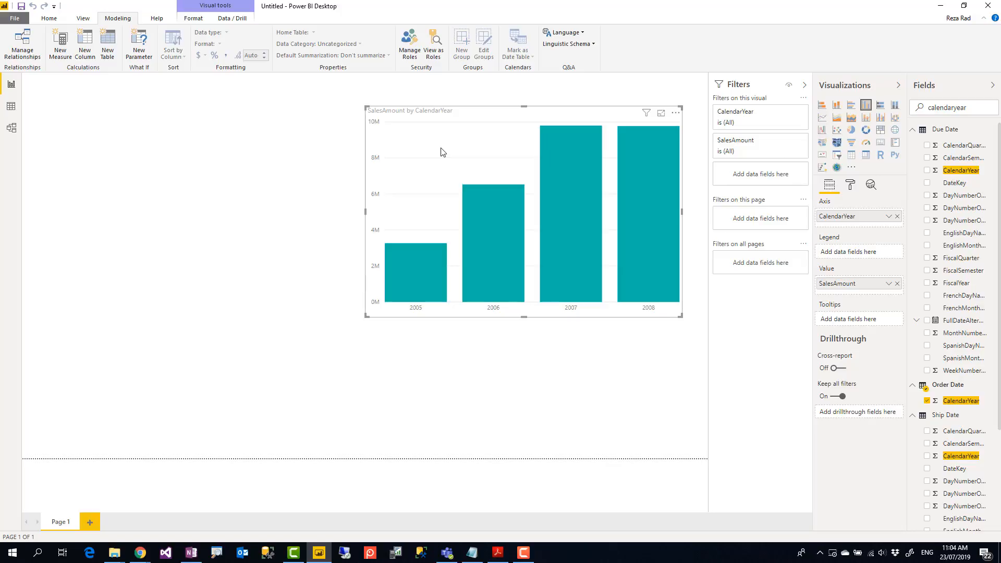
pyautogui.moveTo(691, 86)
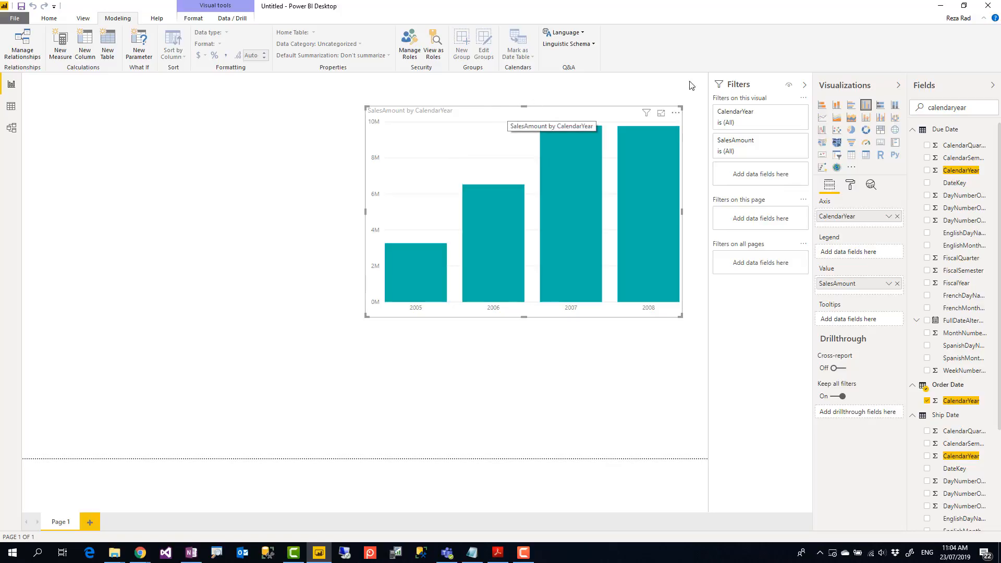